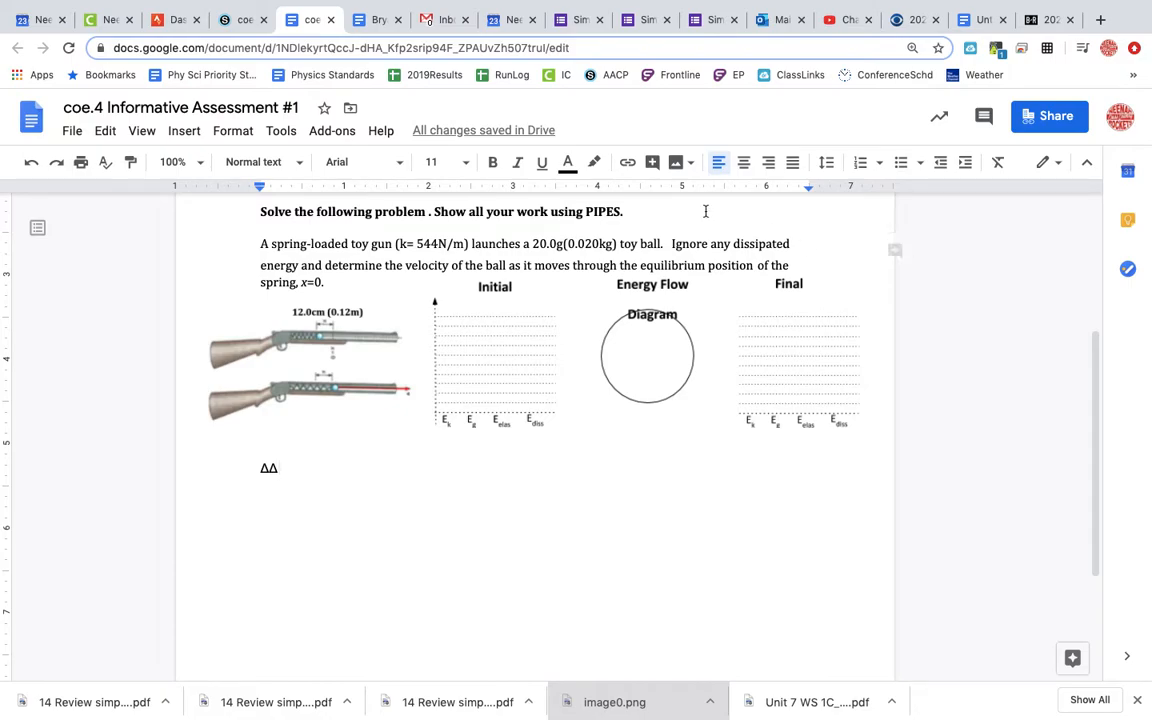
pyautogui.moveTo(365, 452)
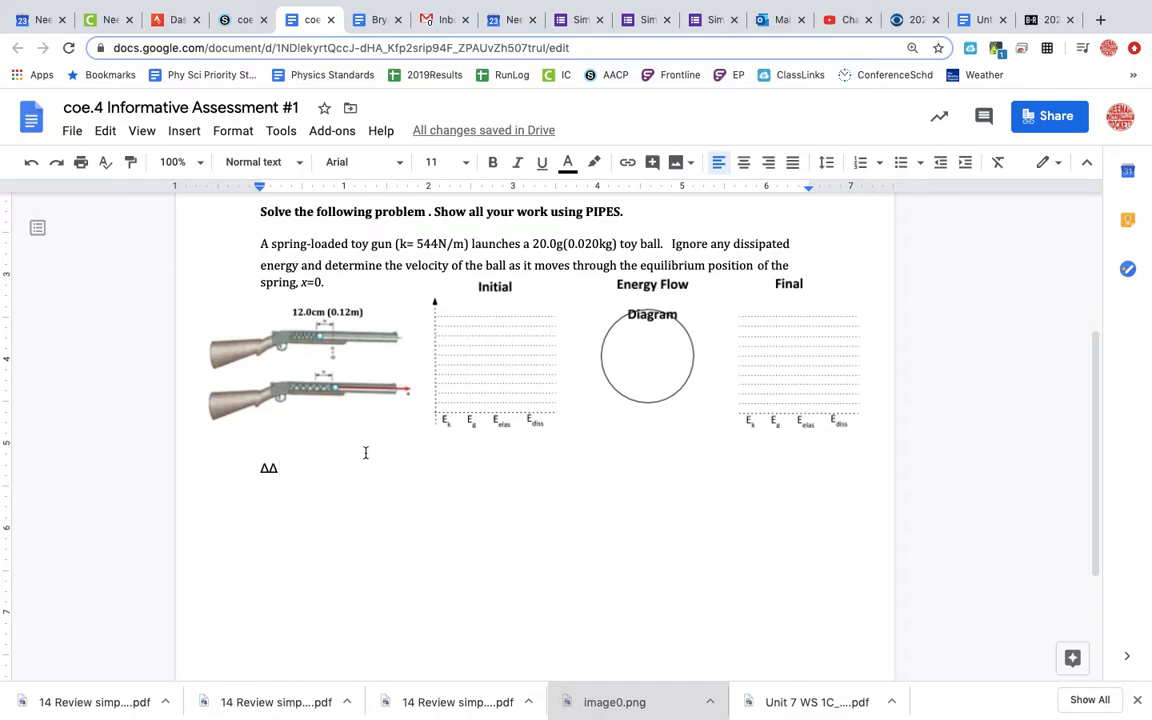
pyautogui.moveTo(355, 430)
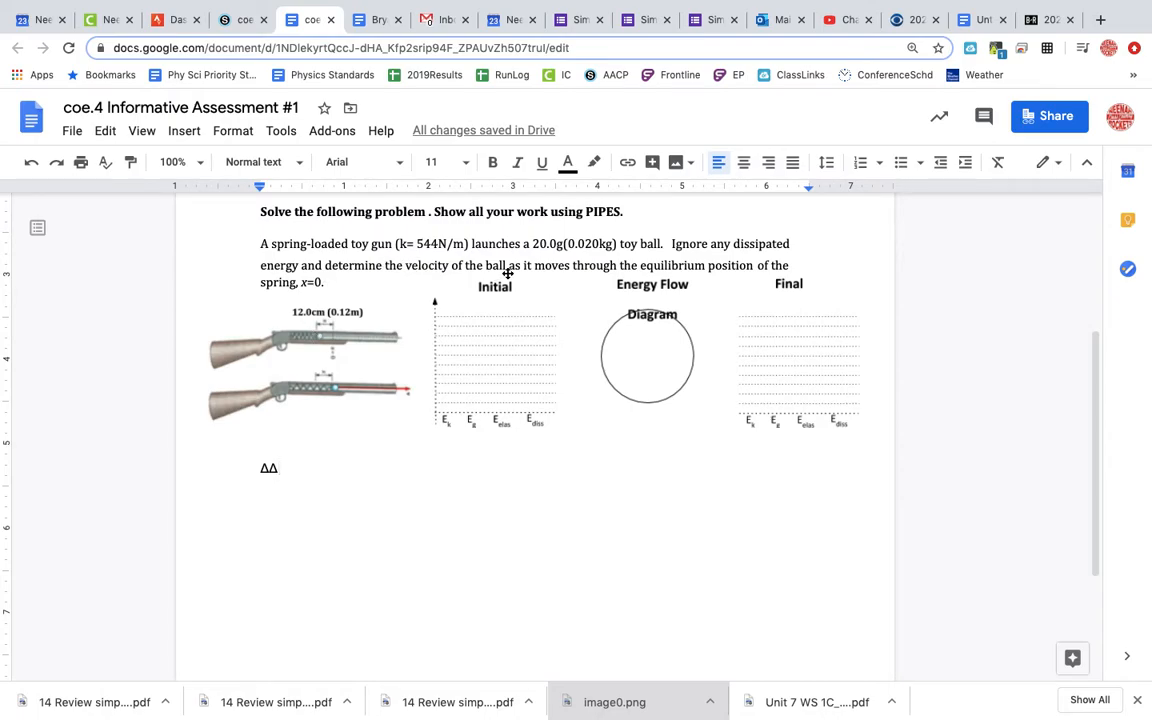
pyautogui.moveTo(563, 308)
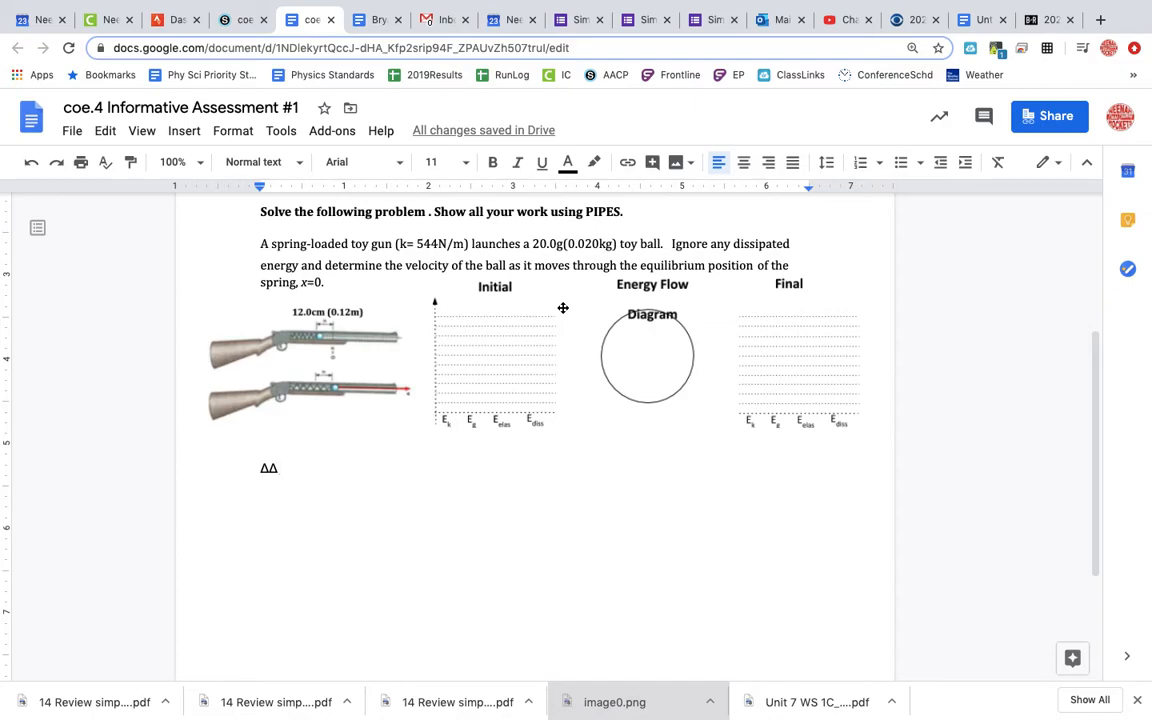
pyautogui.moveTo(362, 434)
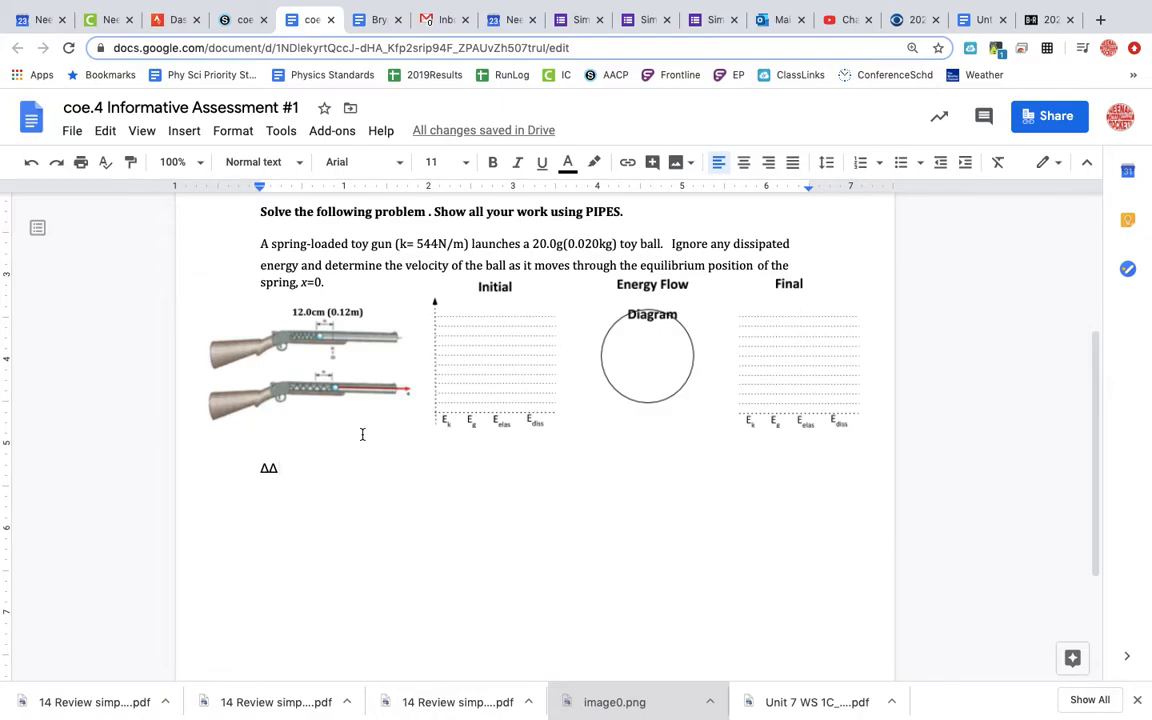
pyautogui.moveTo(544, 342)
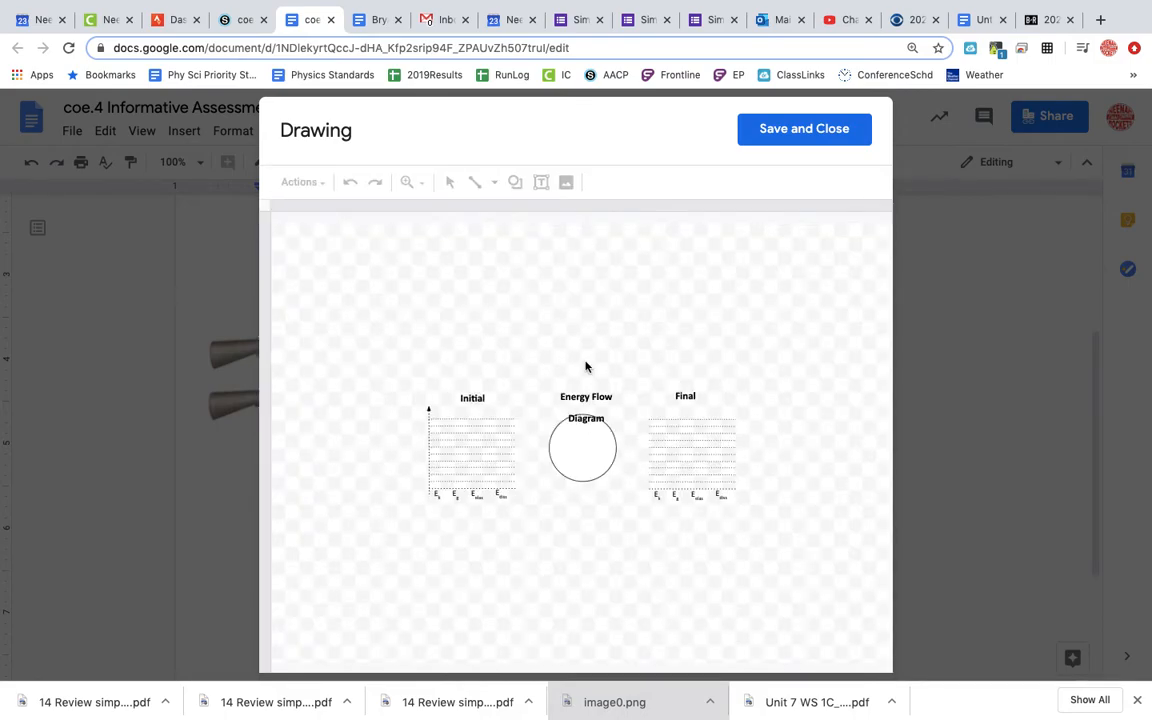
# Draw a text box inside the energy-flow circle and type 'Spring& Ball'
pyautogui.click(541, 182)
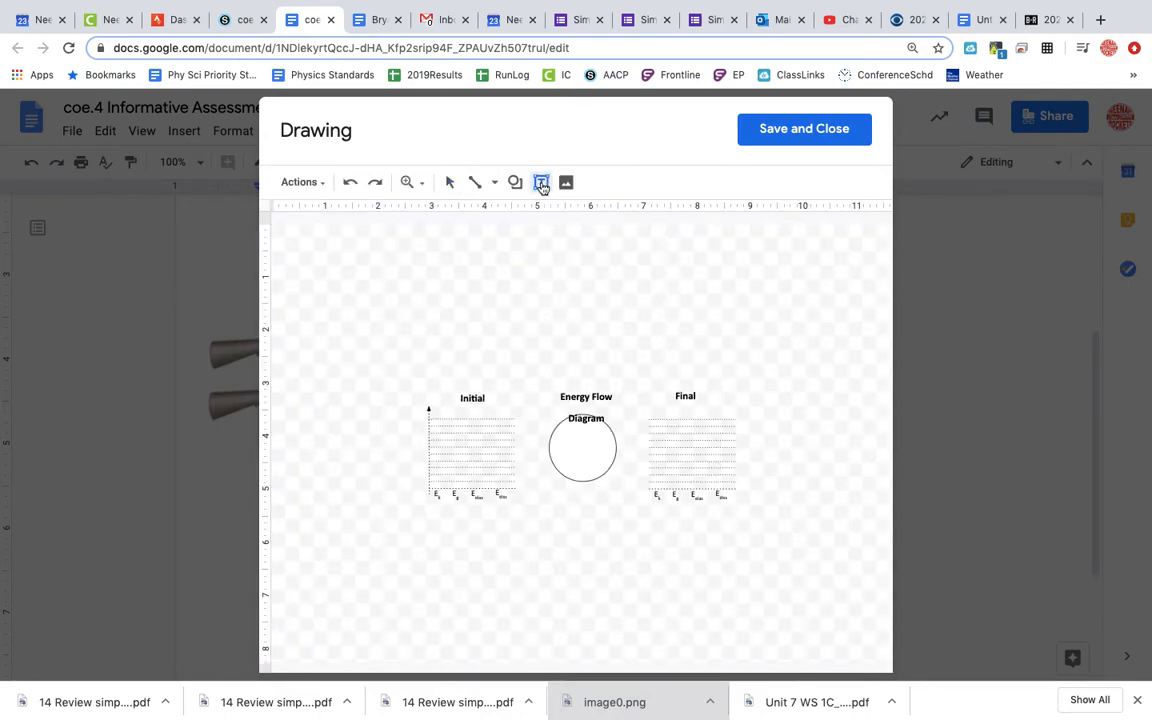
pyautogui.moveTo(565, 440); pyautogui.dragTo(610, 470)
pyautogui.write('S')
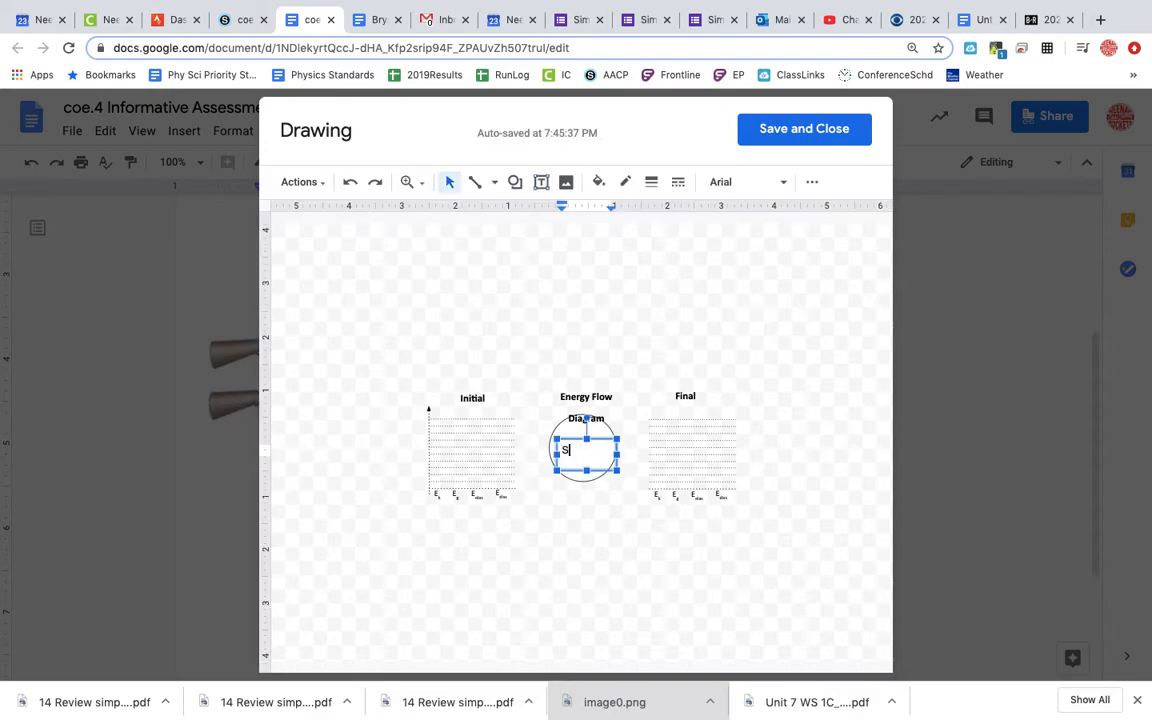
pyautogui.write('pring&')
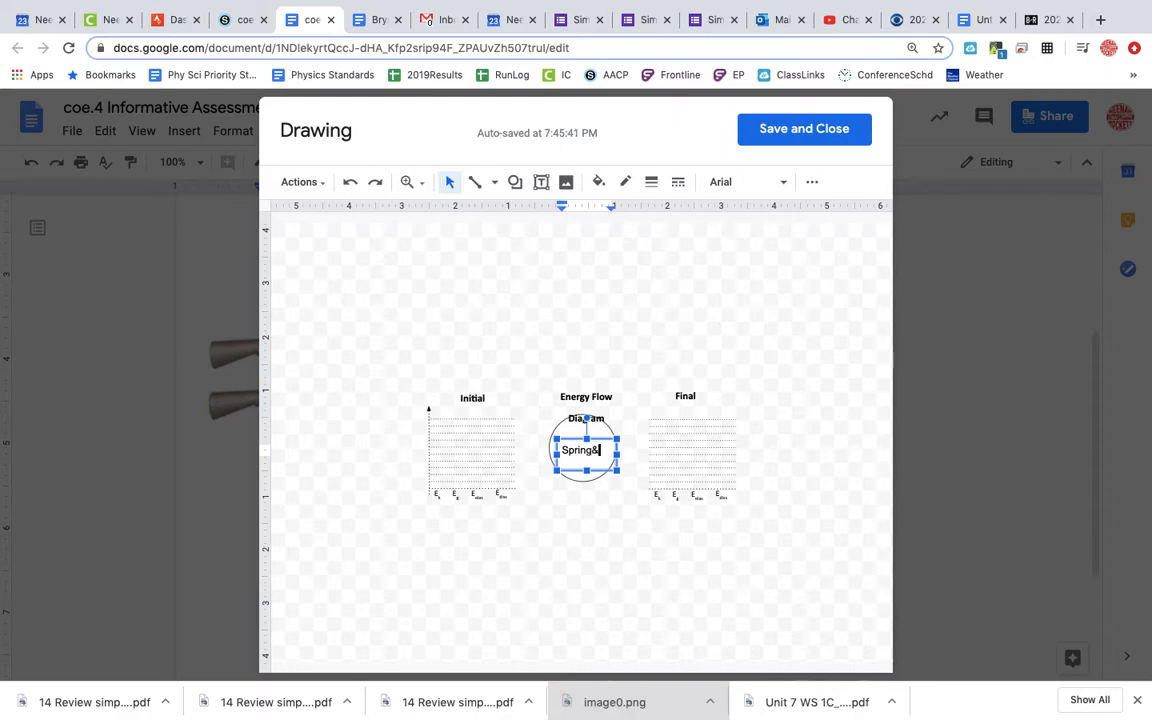
pyautogui.write('Ball')
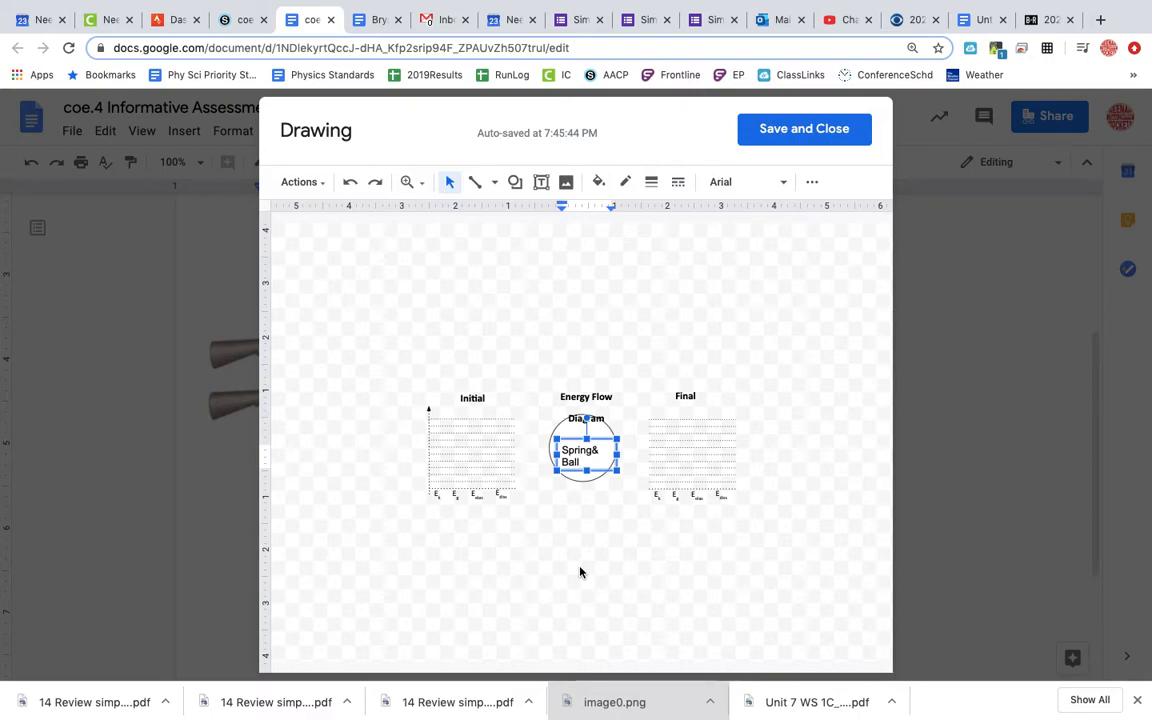
pyautogui.click(515, 181)
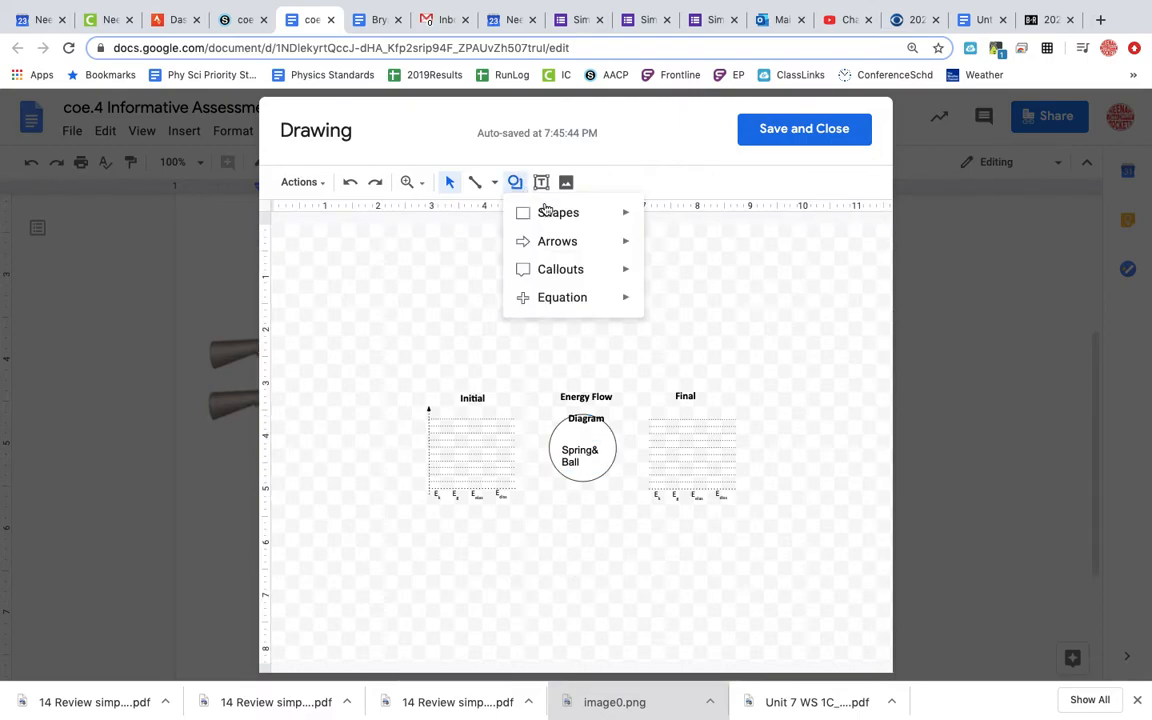
# Draw a rectangle bar above Eelas in the Initial chart
pyautogui.click(487, 378)
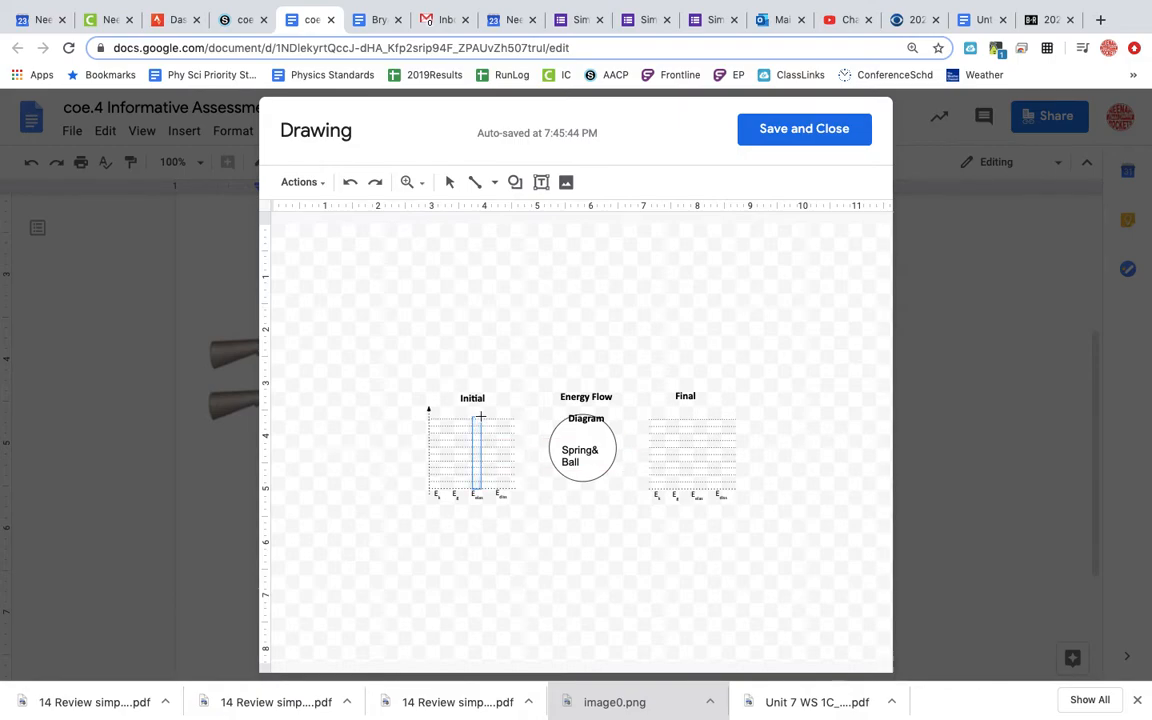
pyautogui.click(478, 445)
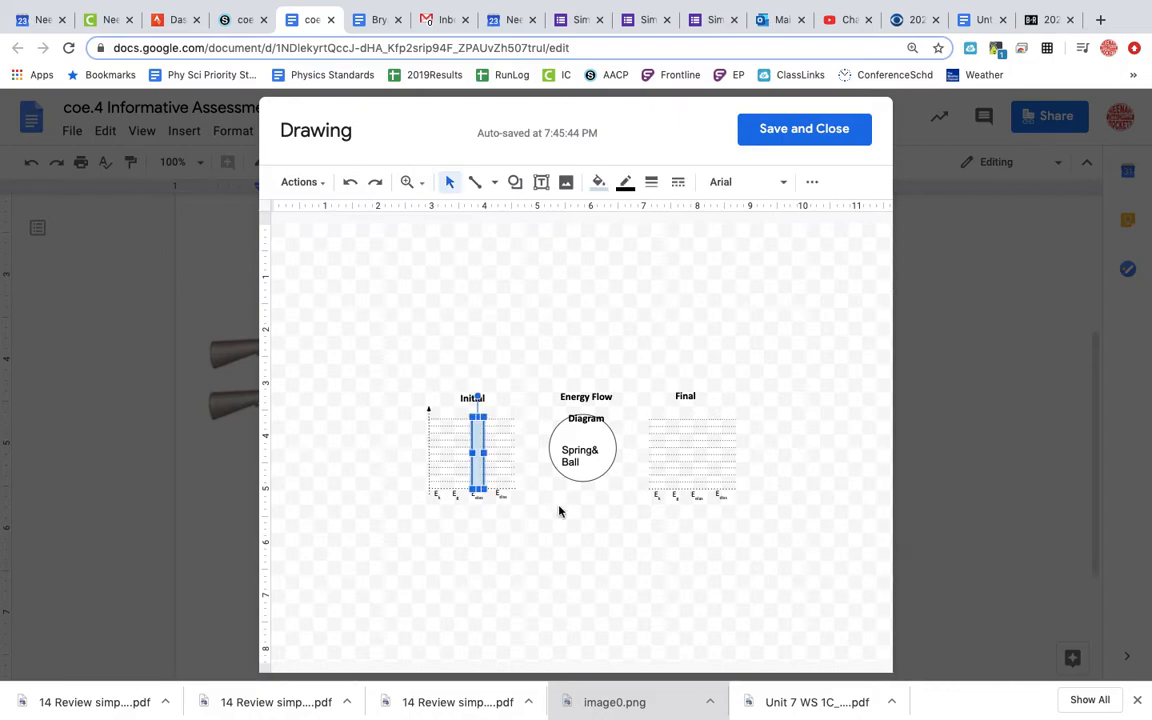
pyautogui.moveTo(642, 553)
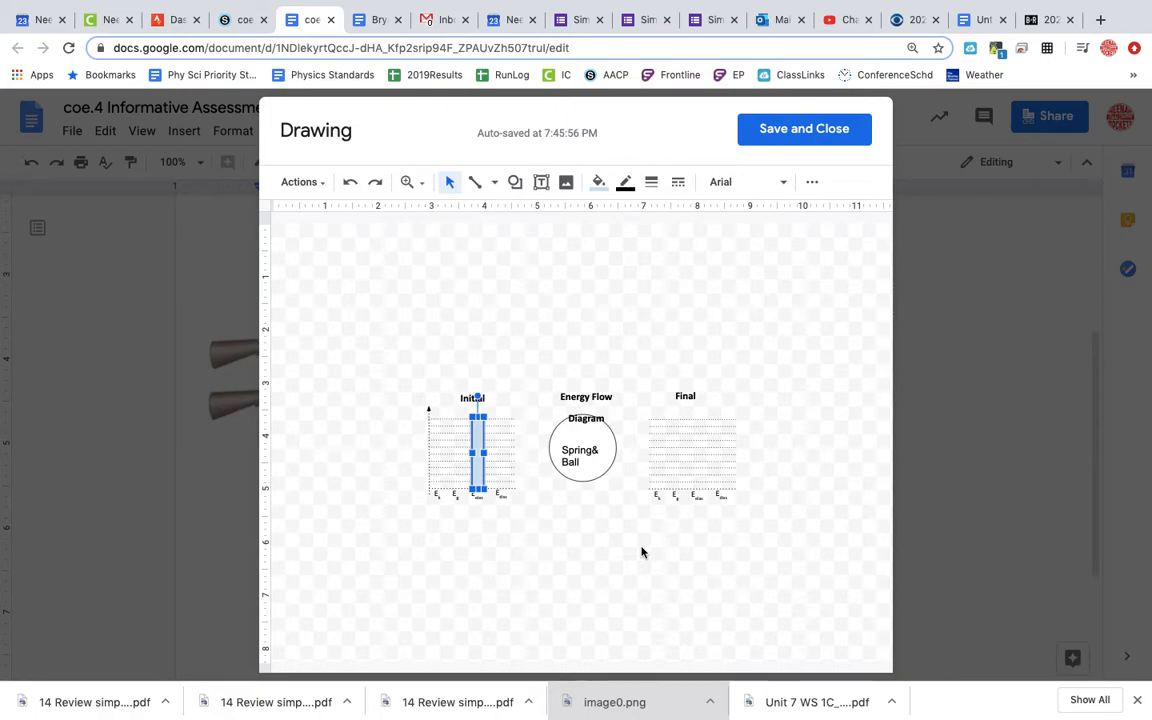
pyautogui.moveTo(538, 258)
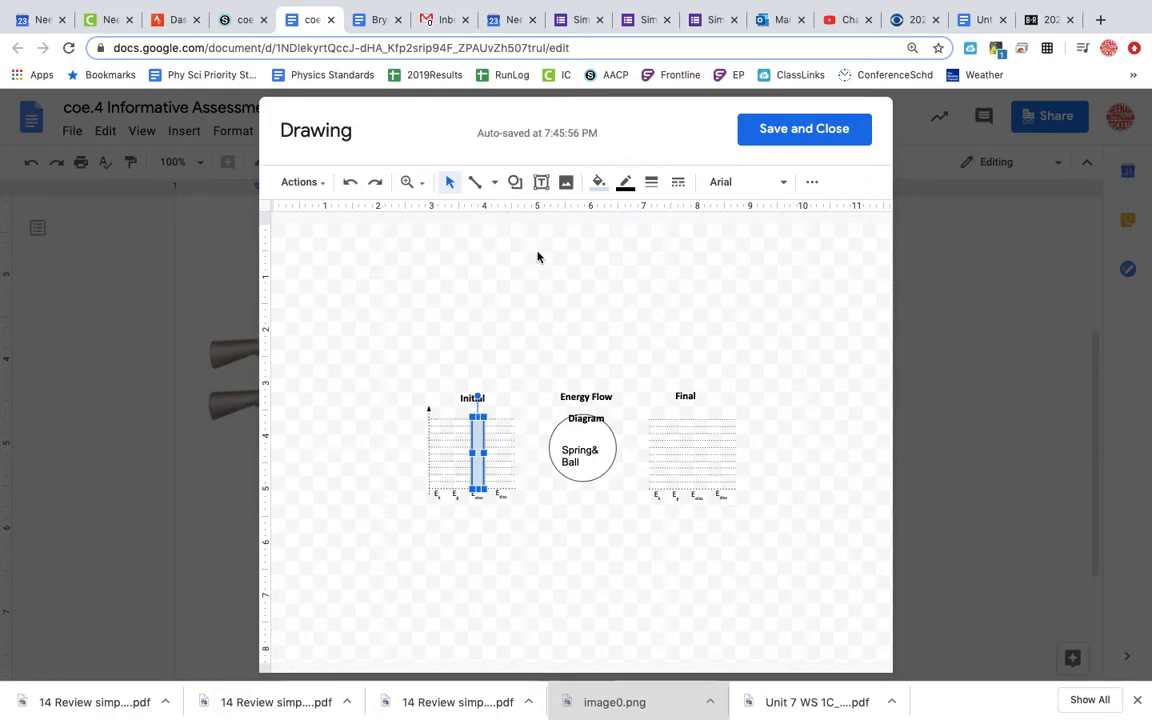
pyautogui.moveTo(478, 441)
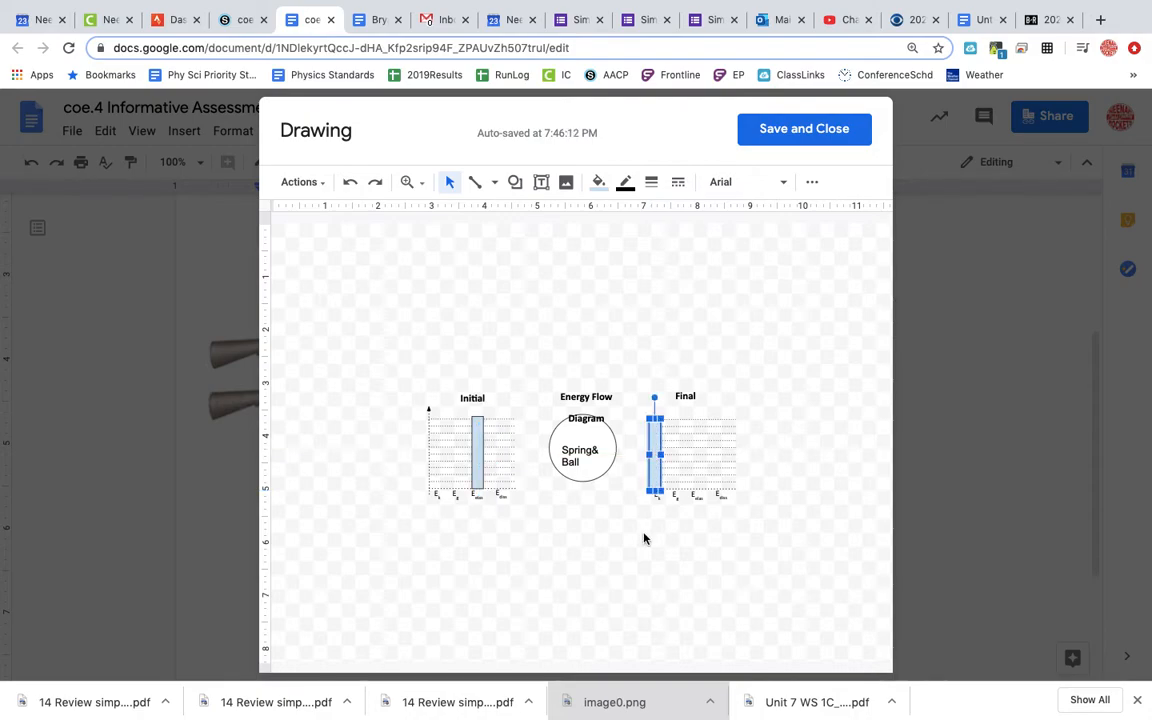
pyautogui.moveTo(600, 495)
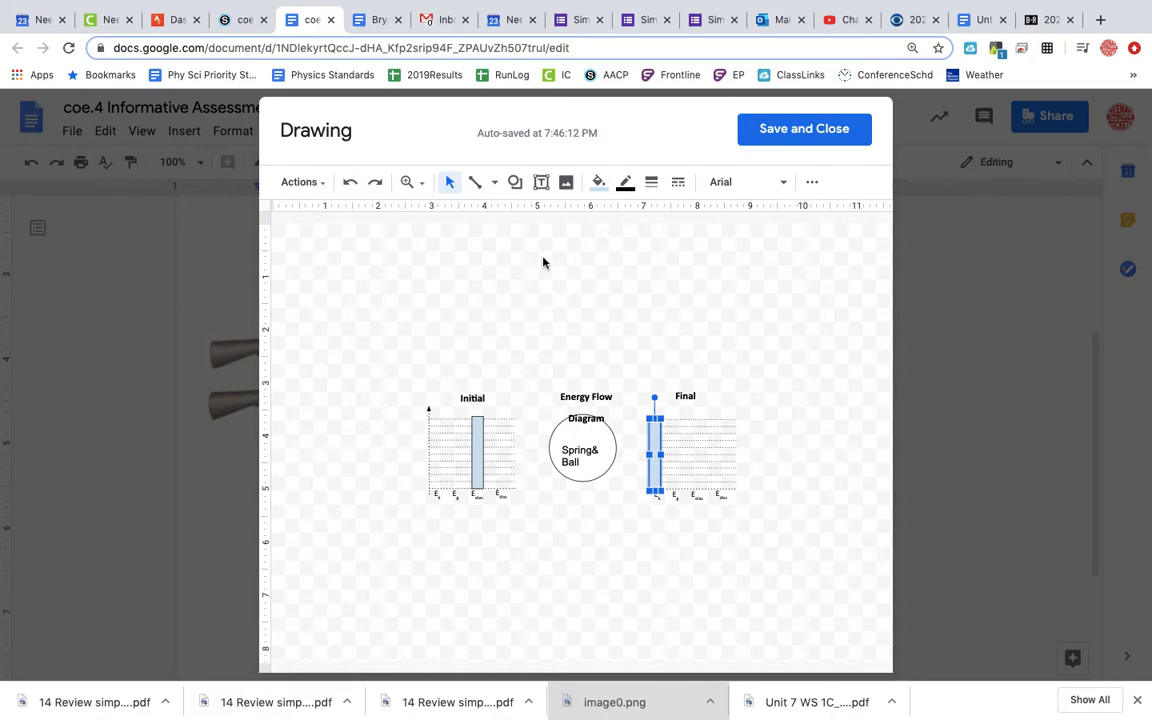
# Add an 'Eelas = Ek' text box under the charts and save the drawing into the document
pyautogui.click(541, 182)
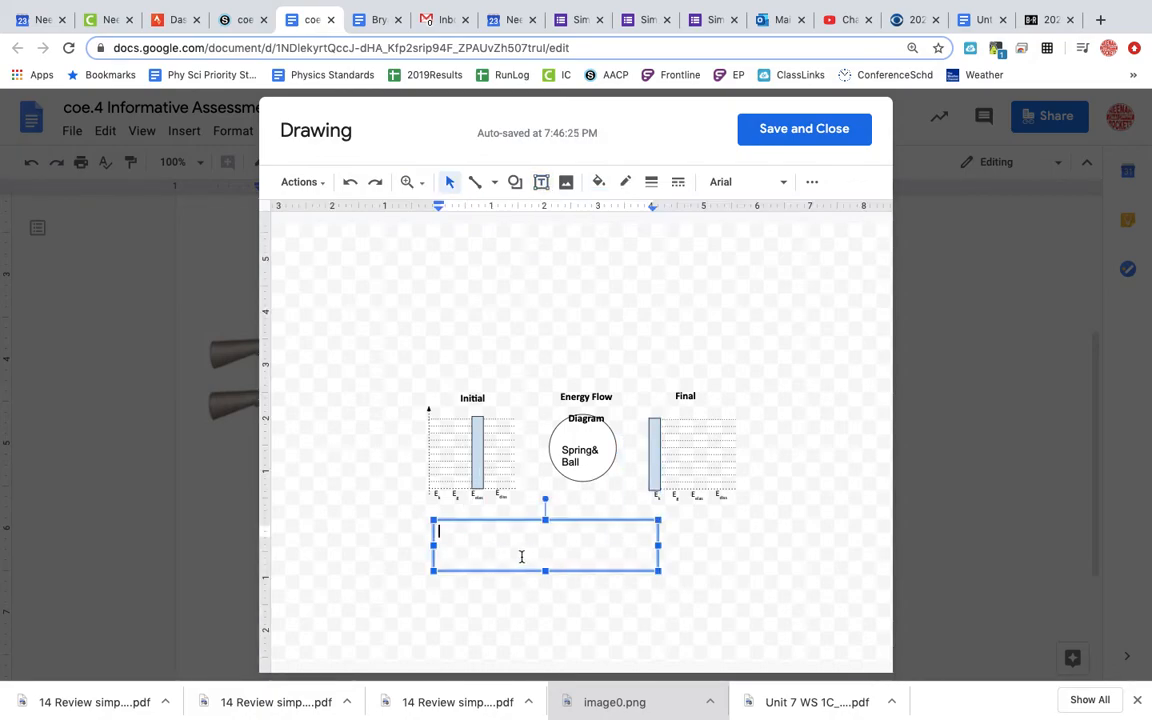
pyautogui.write('Eelas')
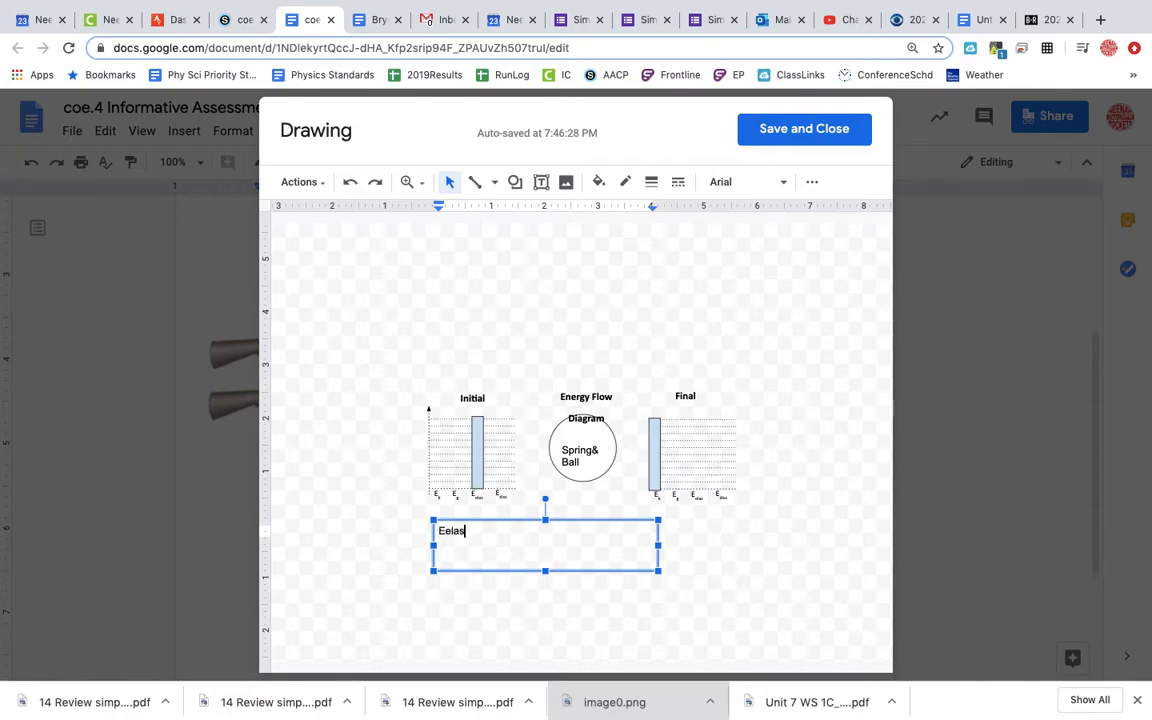
pyautogui.write('= Ek')
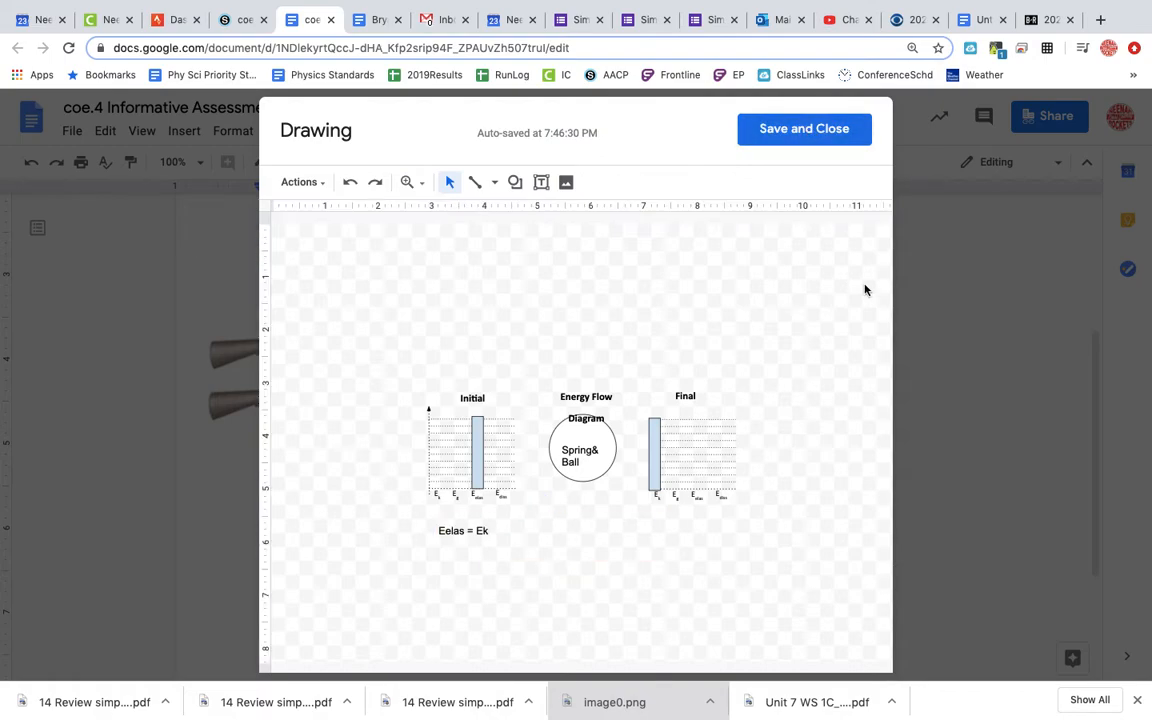
pyautogui.click(804, 128)
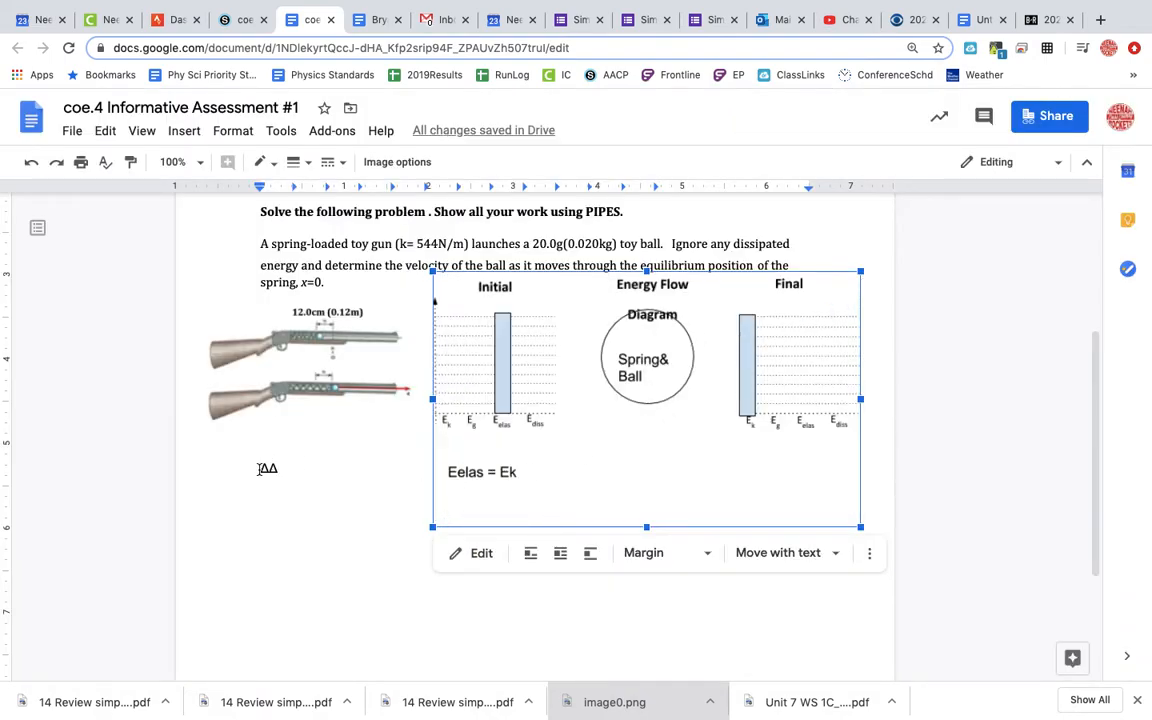
# Start the solution below the diagram with the line 'P: v'
pyautogui.click(261, 519)
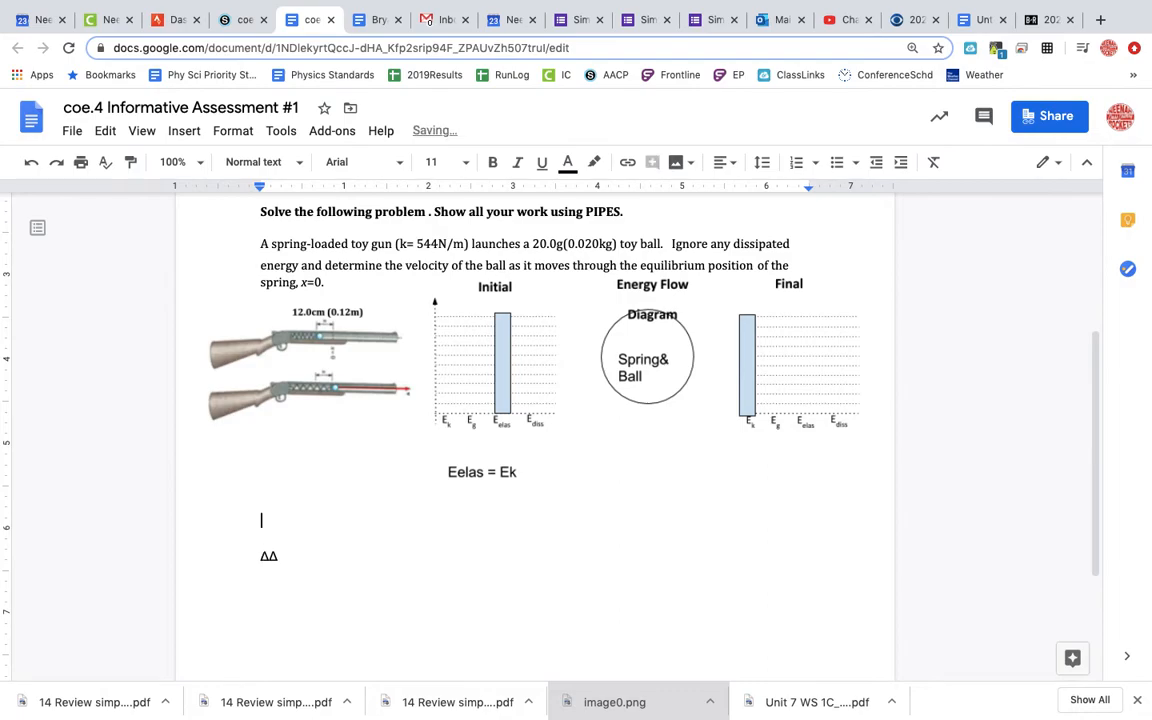
pyautogui.write('P:')
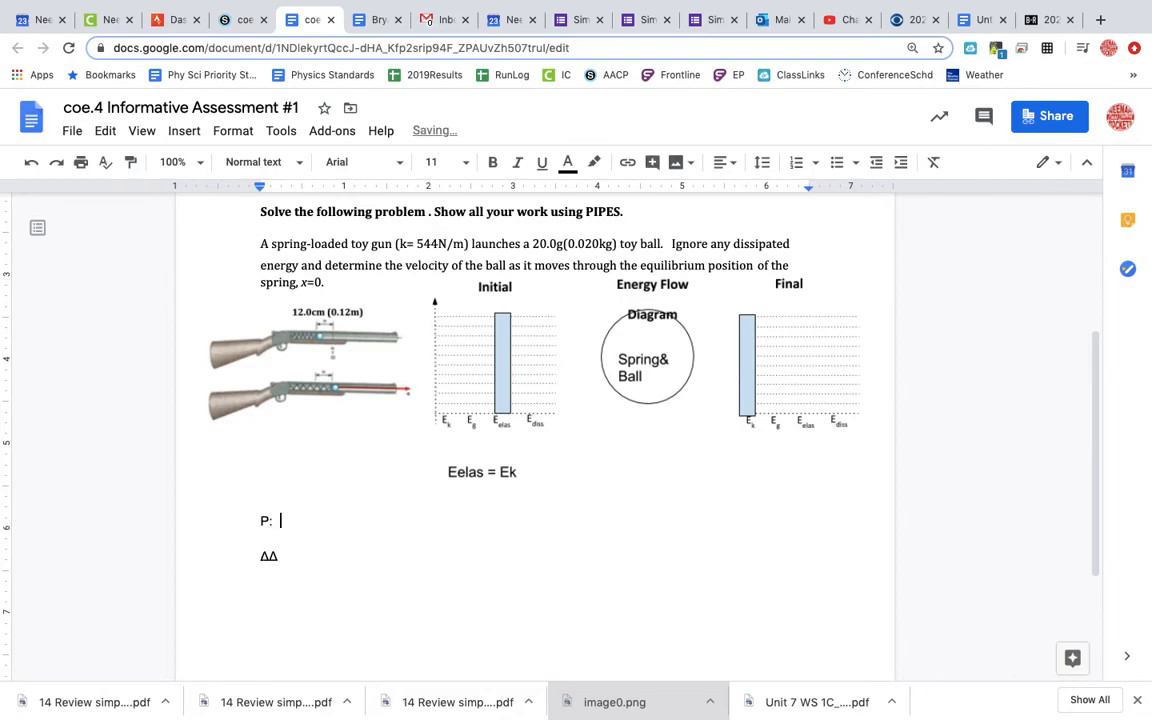
pyautogui.write('v')
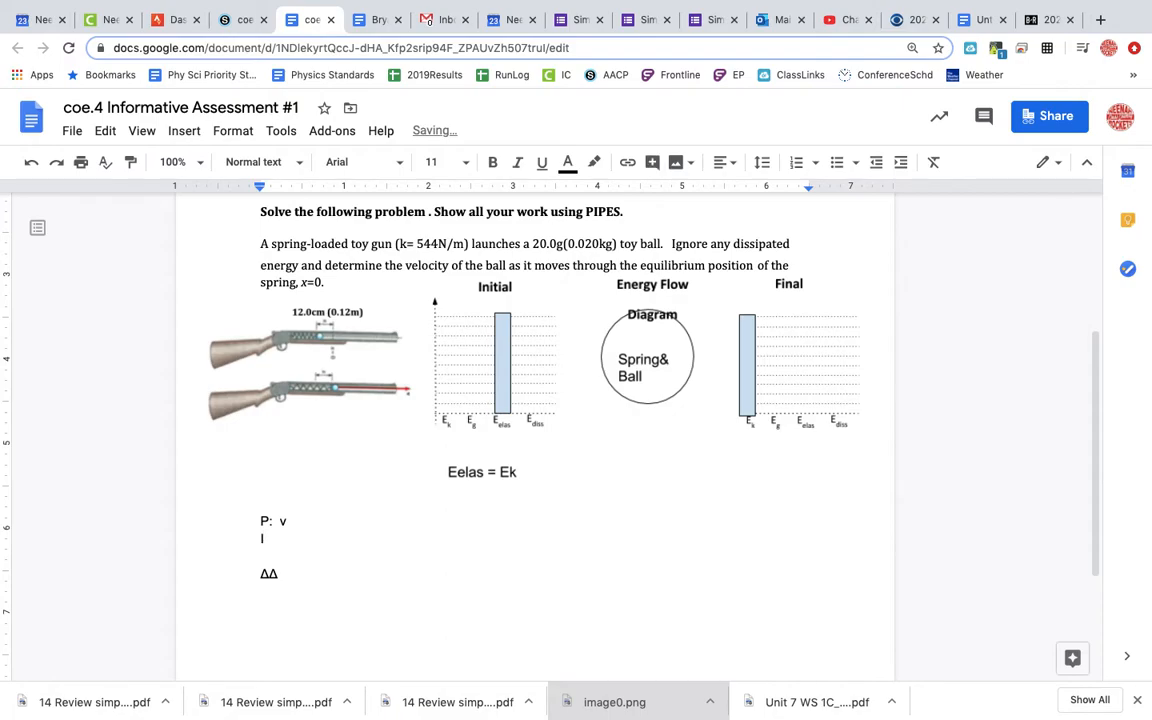
# Write the known values 'k = 544 N/m, m = .02kg, Δx = .12m'
pyautogui.write('k')
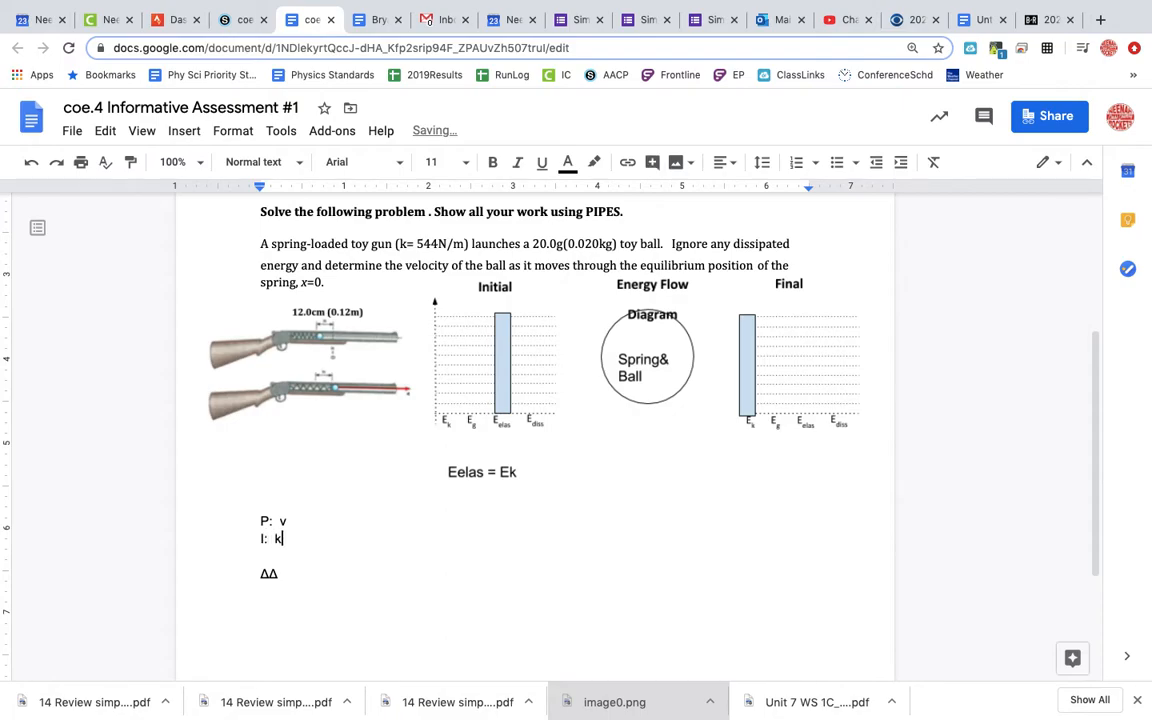
pyautogui.write('= 5')
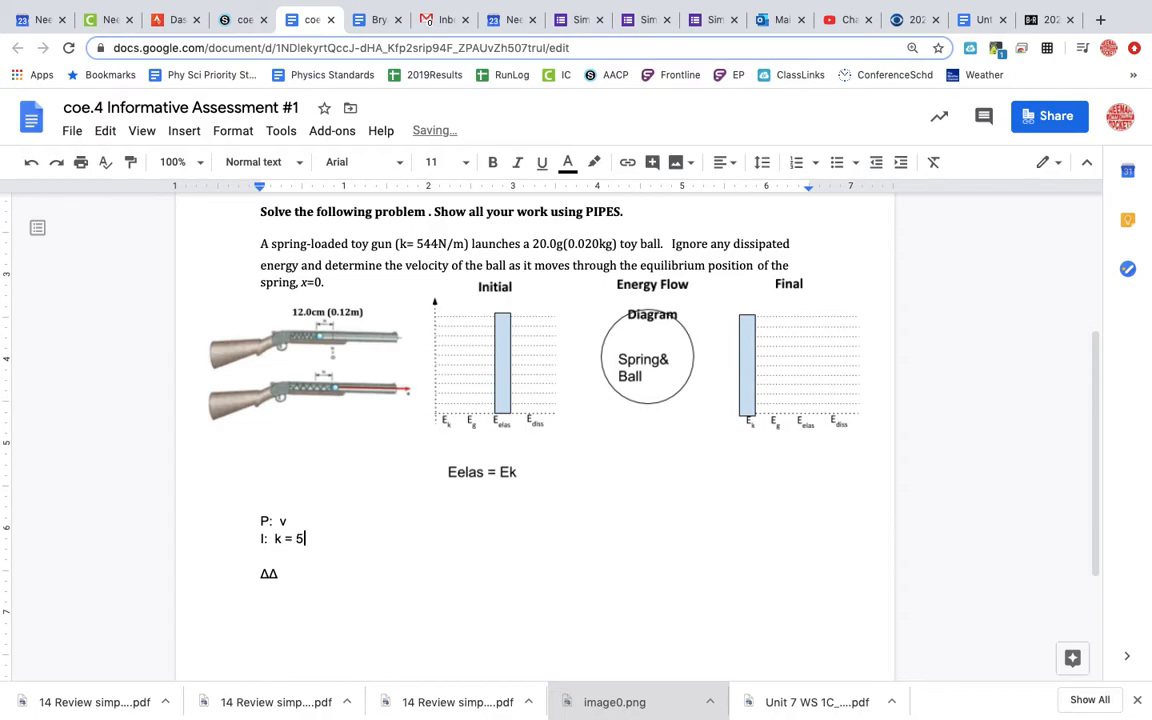
pyautogui.write('44 N/m')
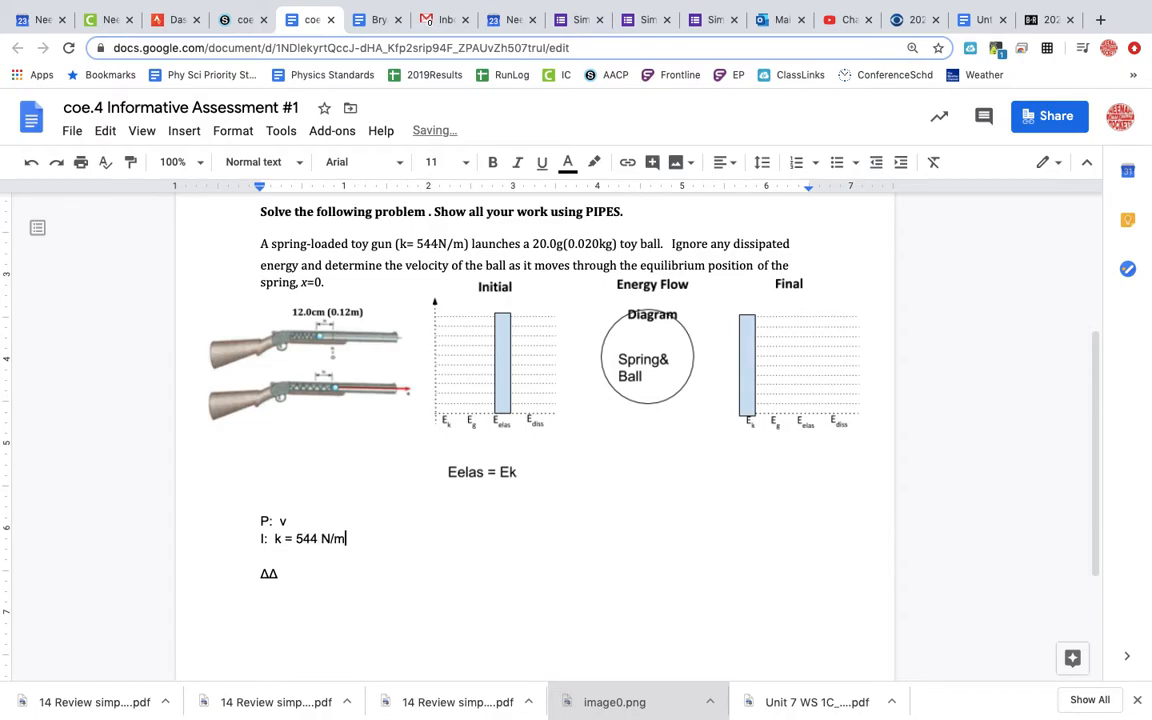
pyautogui.write(',')
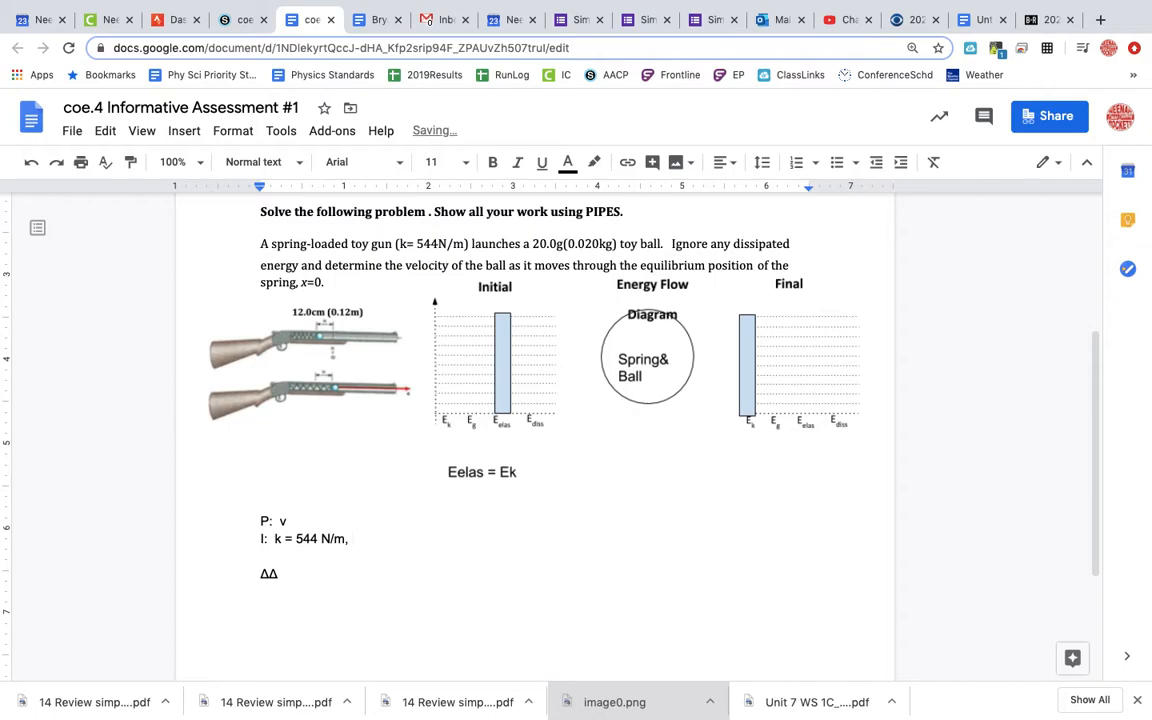
pyautogui.write(', m =')
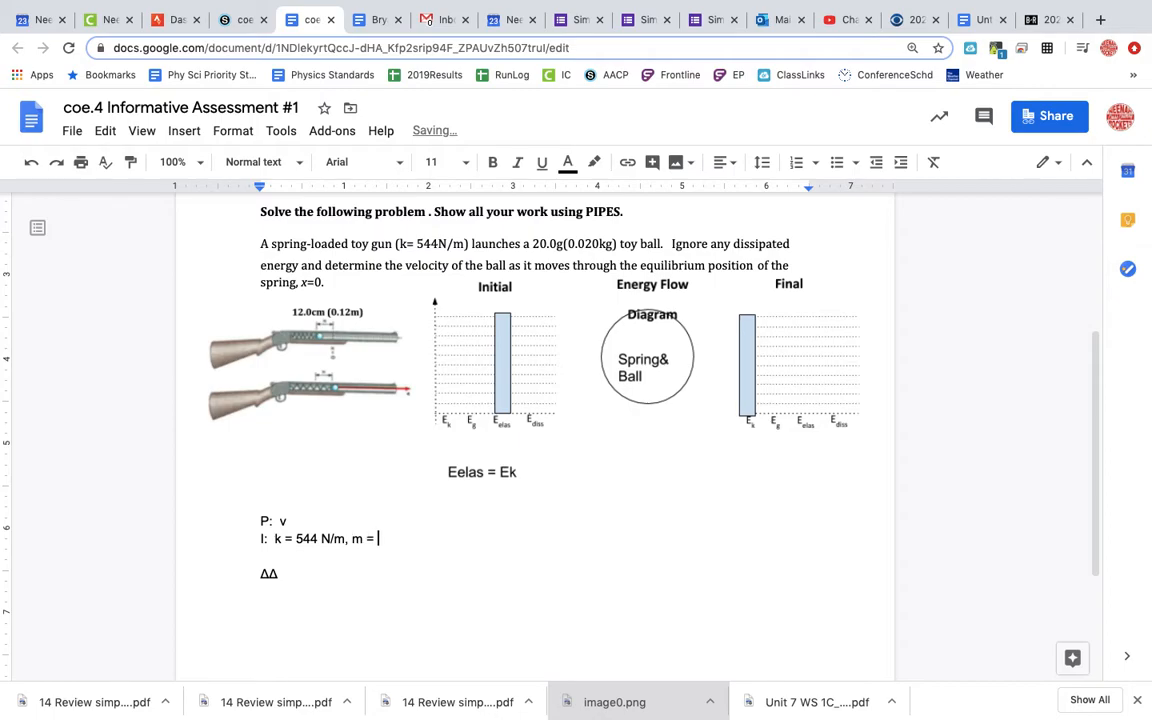
pyautogui.write('.02')
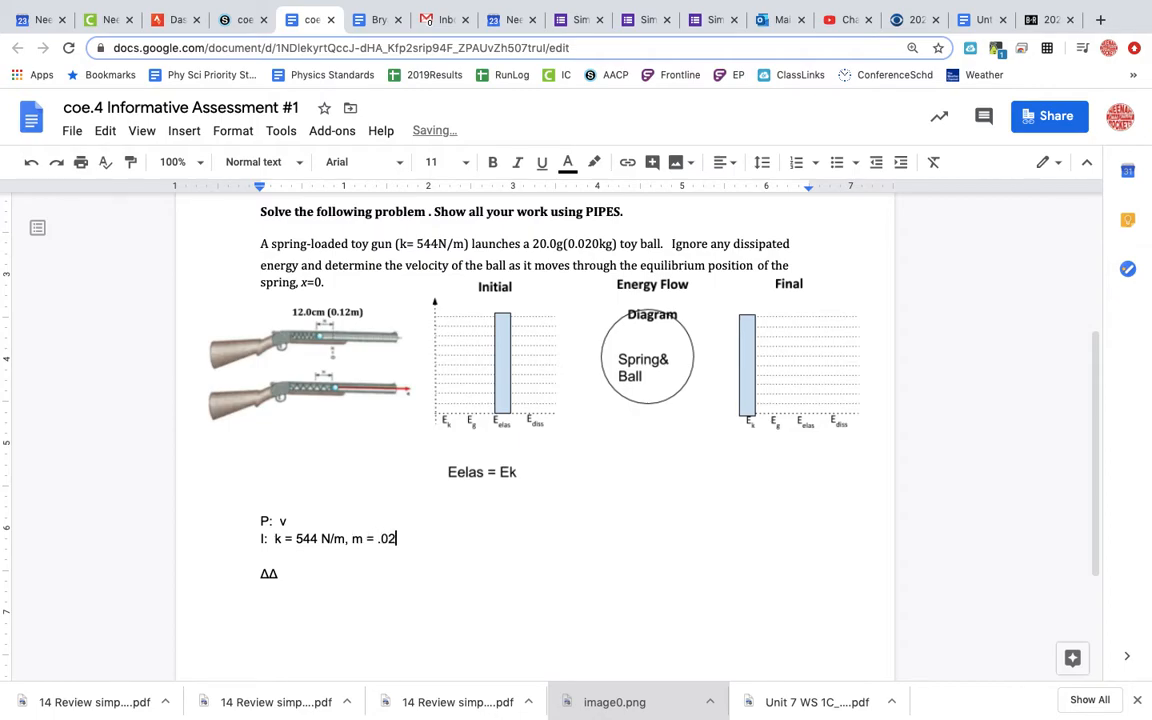
pyautogui.write('kg')
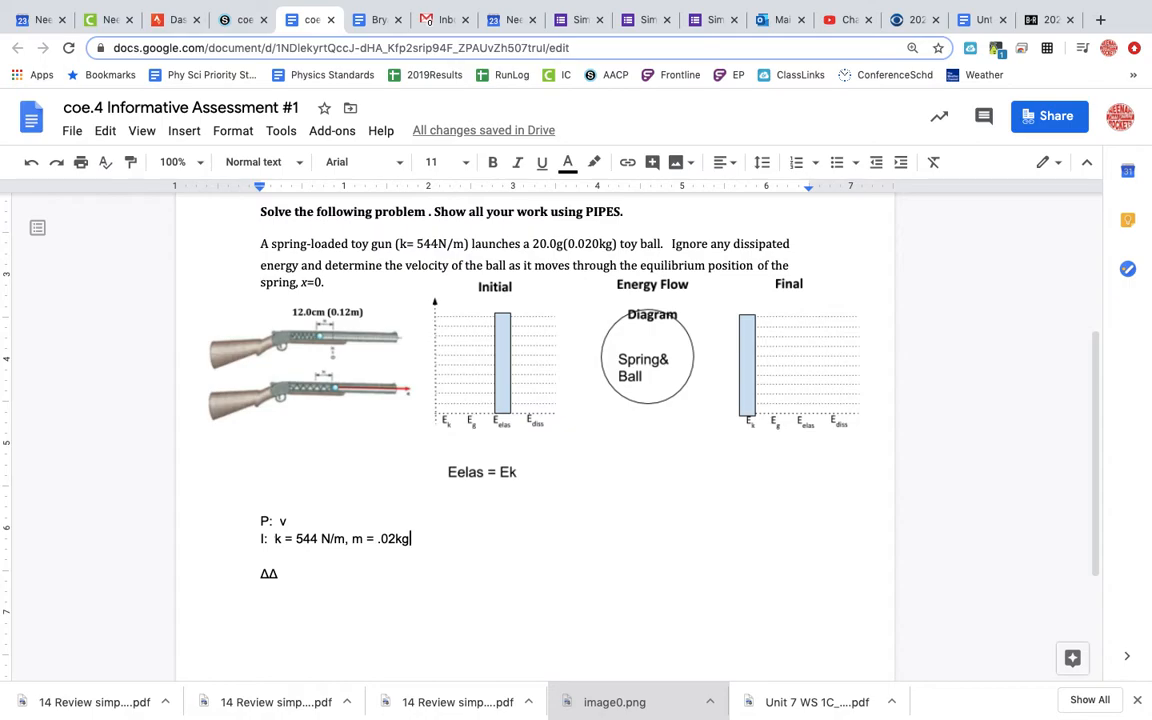
pyautogui.write(',')
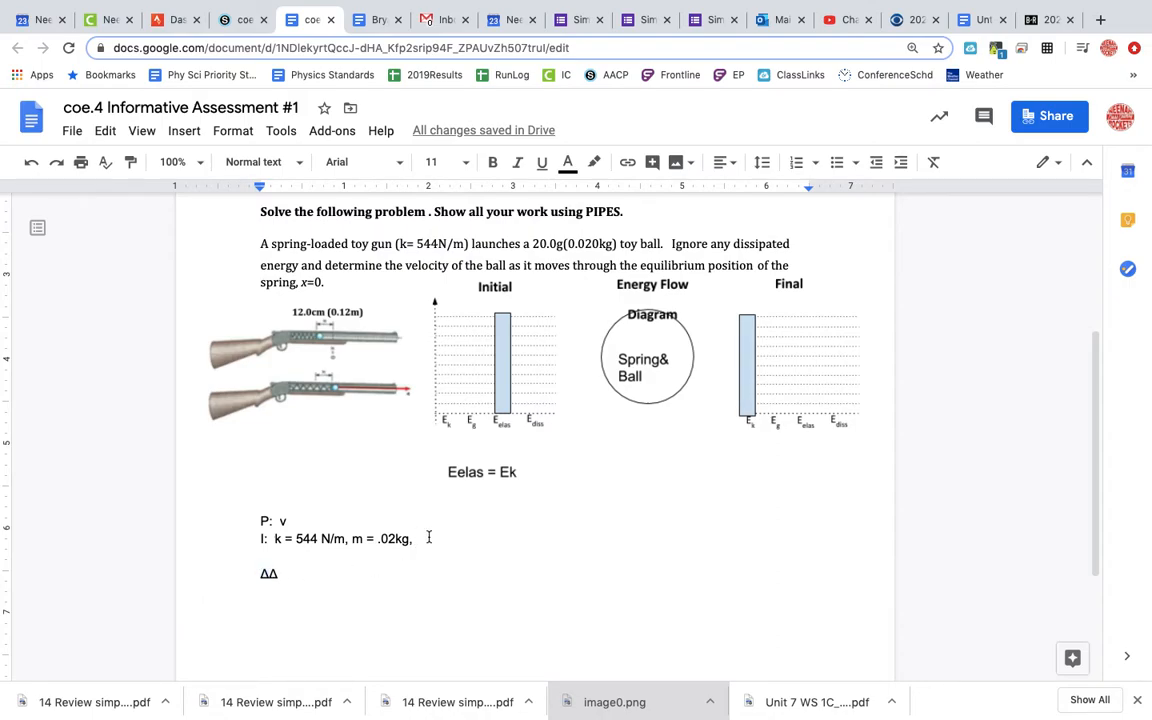
pyautogui.write('Δx')
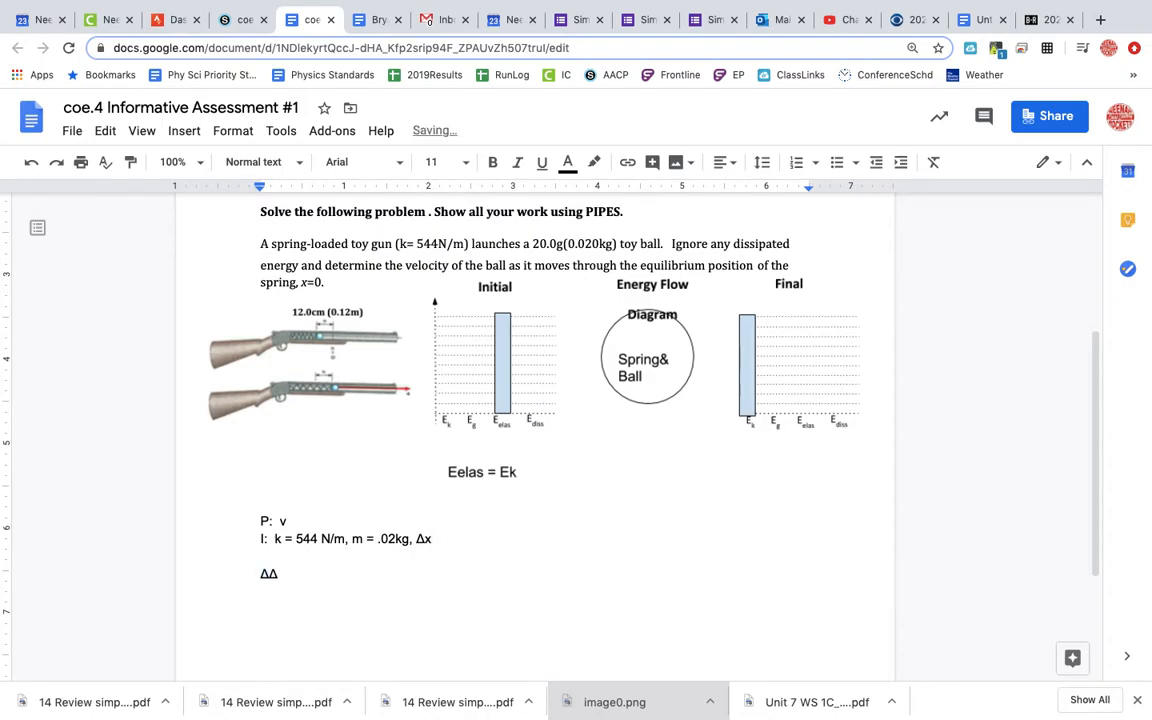
pyautogui.write('.1')
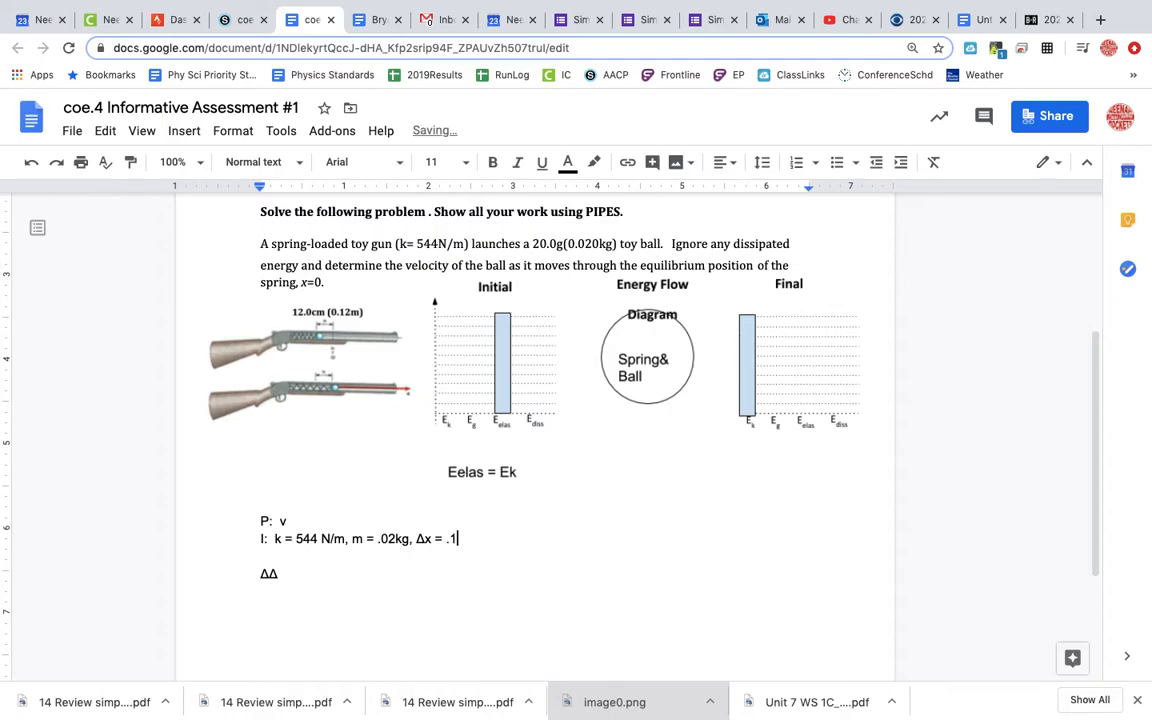
pyautogui.write('2m')
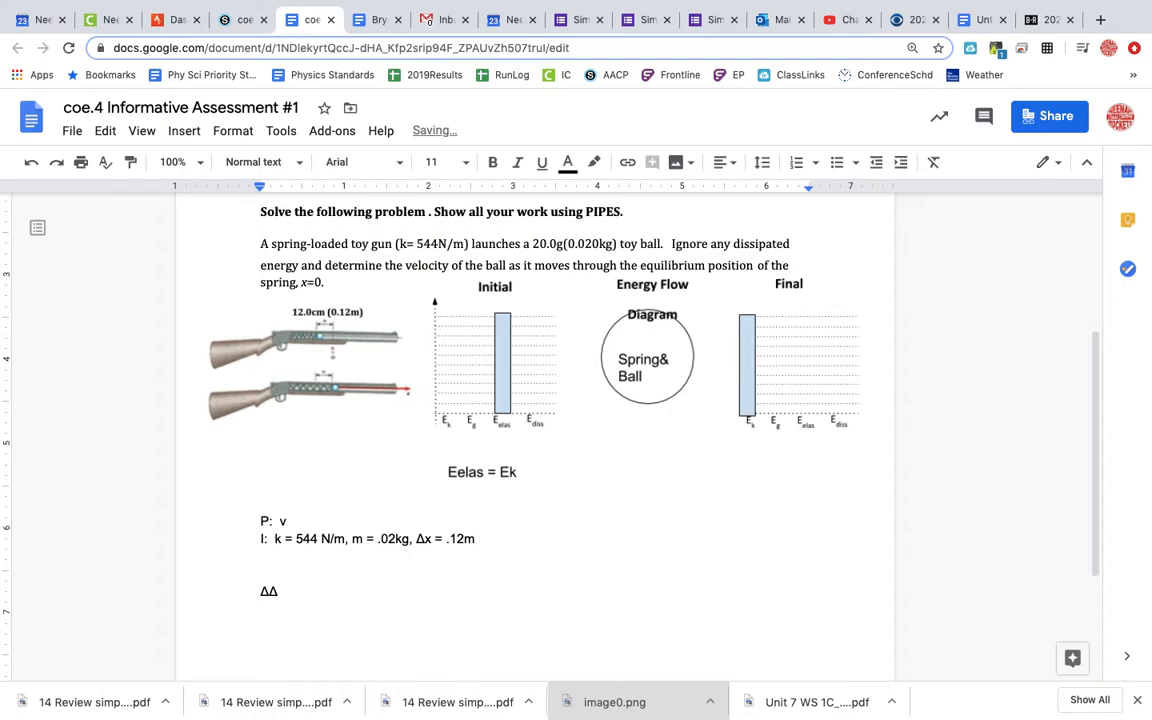
# Add the line 'P/E: Work backwards'
pyautogui.write('P')
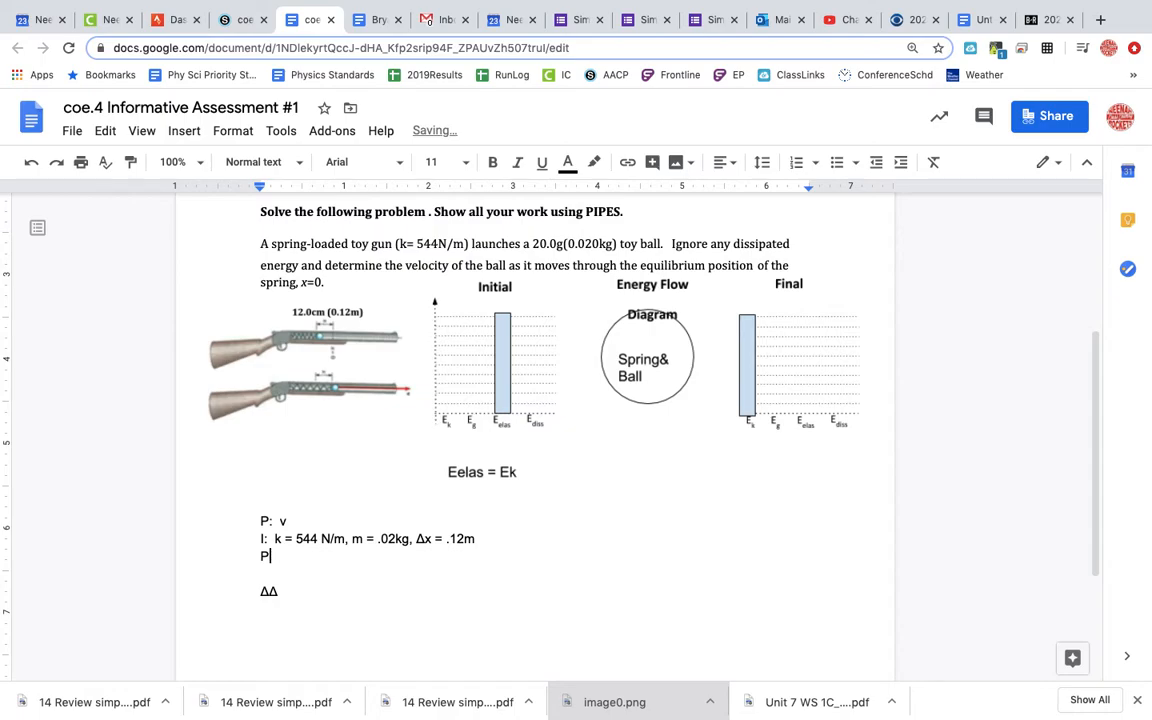
pyautogui.write('/E')
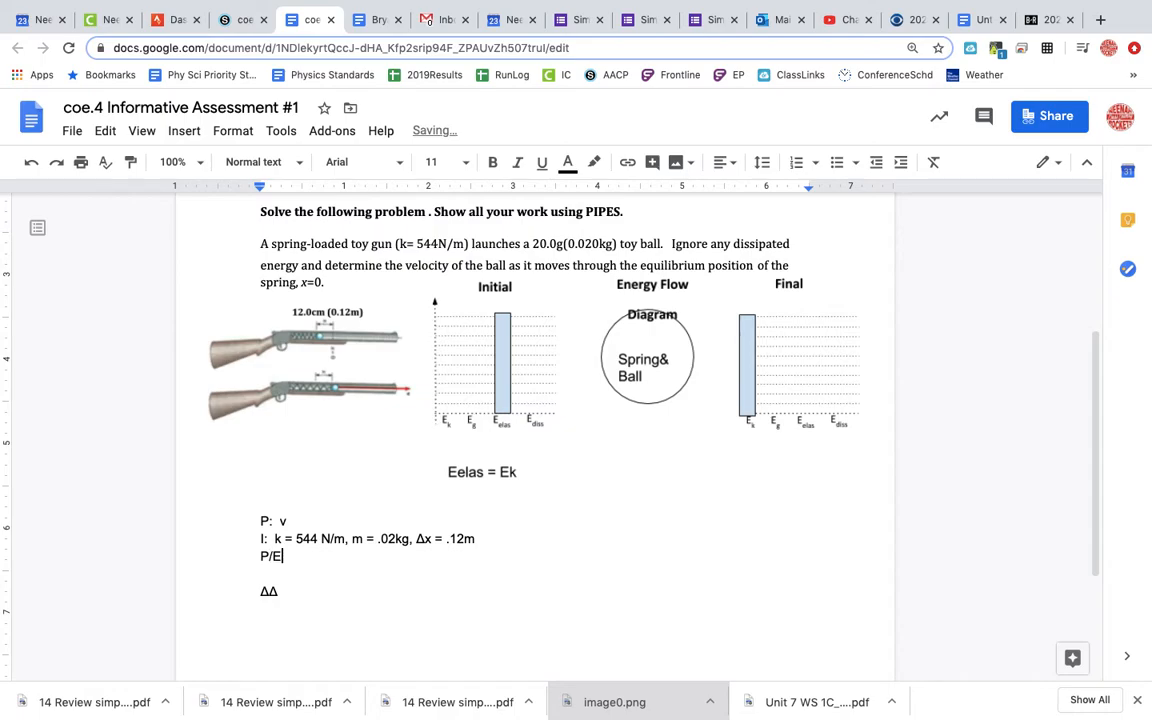
pyautogui.write('W')
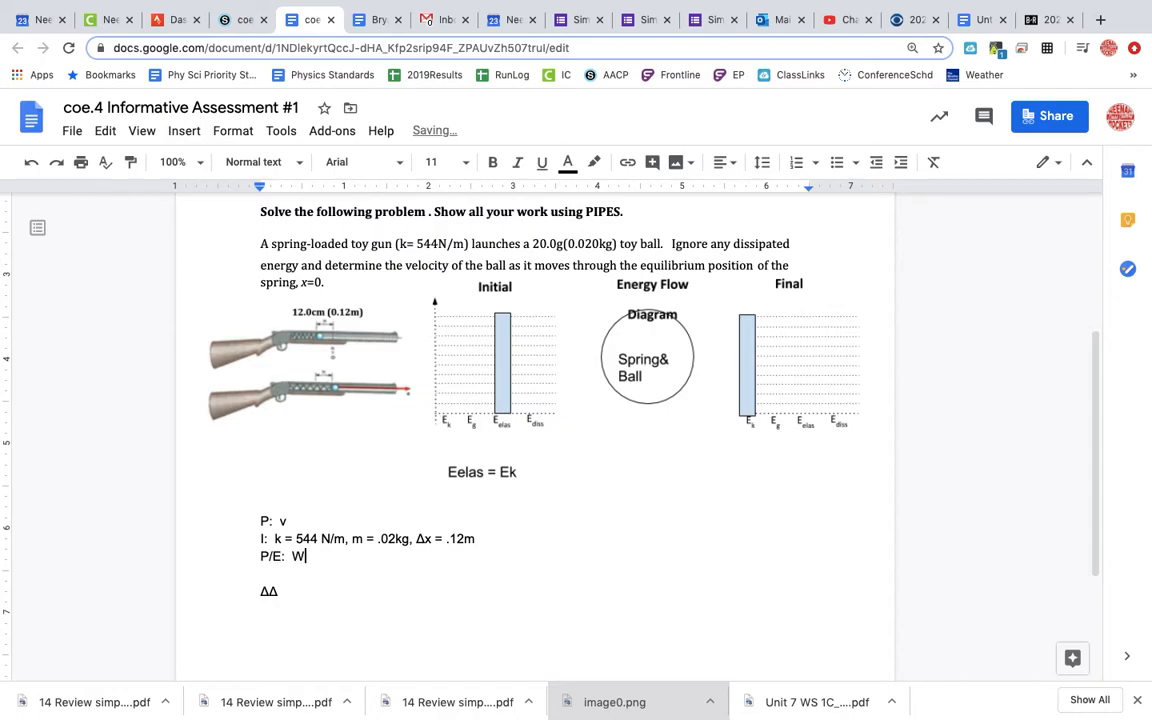
pyautogui.write('ork backward')
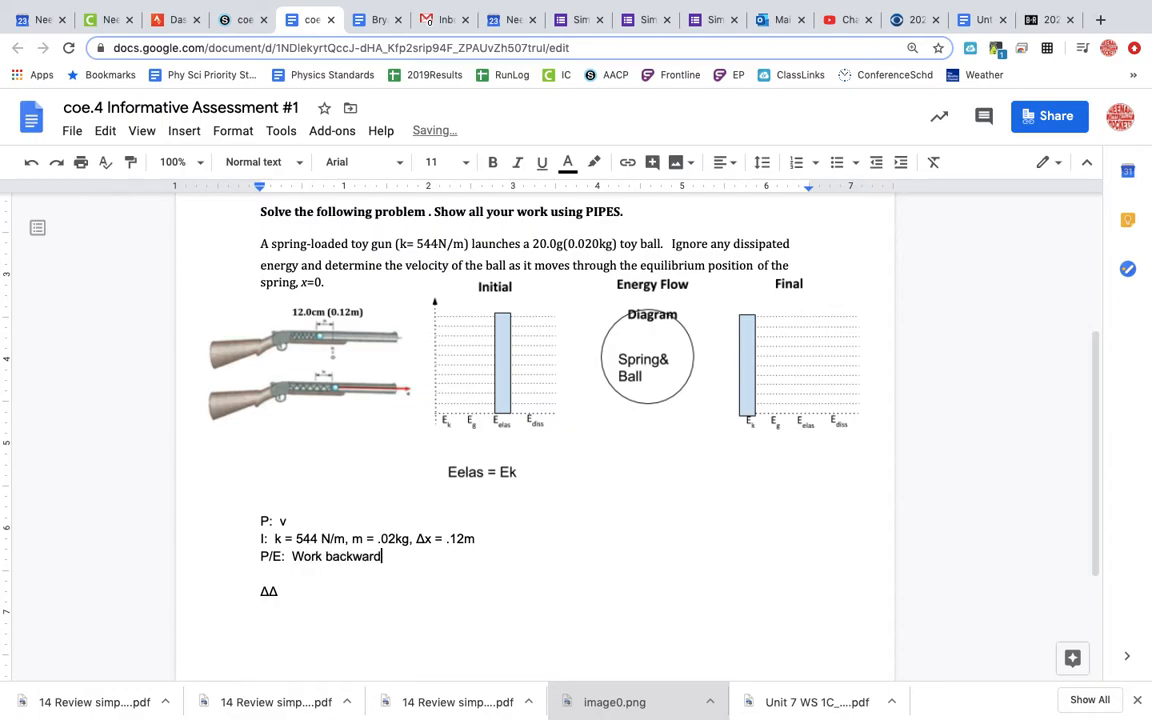
pyautogui.write('s')
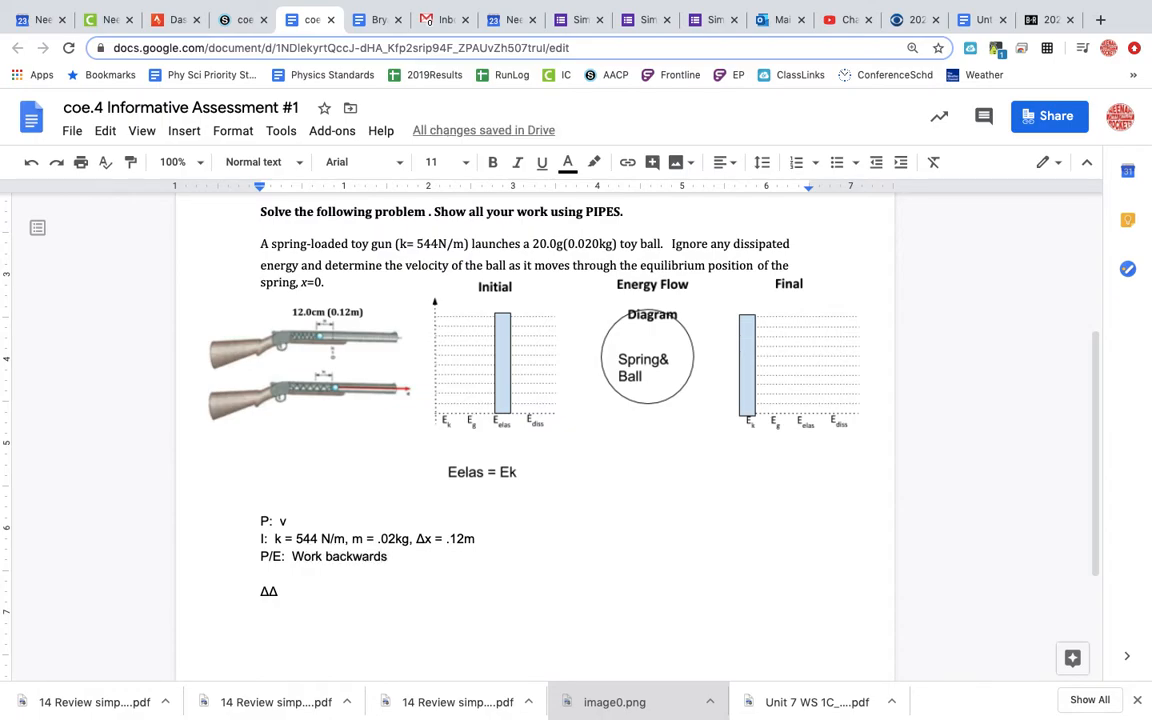
# Write the equation 'V = Ek = ½ mv²' with a superscript square
pyautogui.write('v')
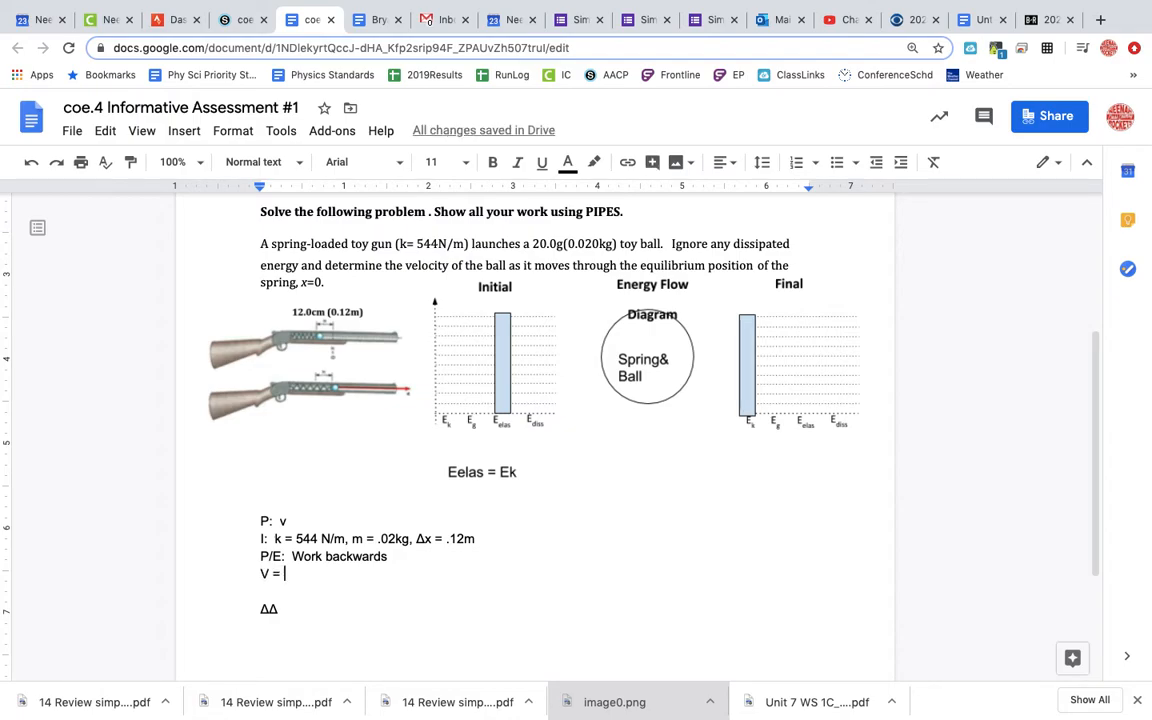
pyautogui.write('Ek')
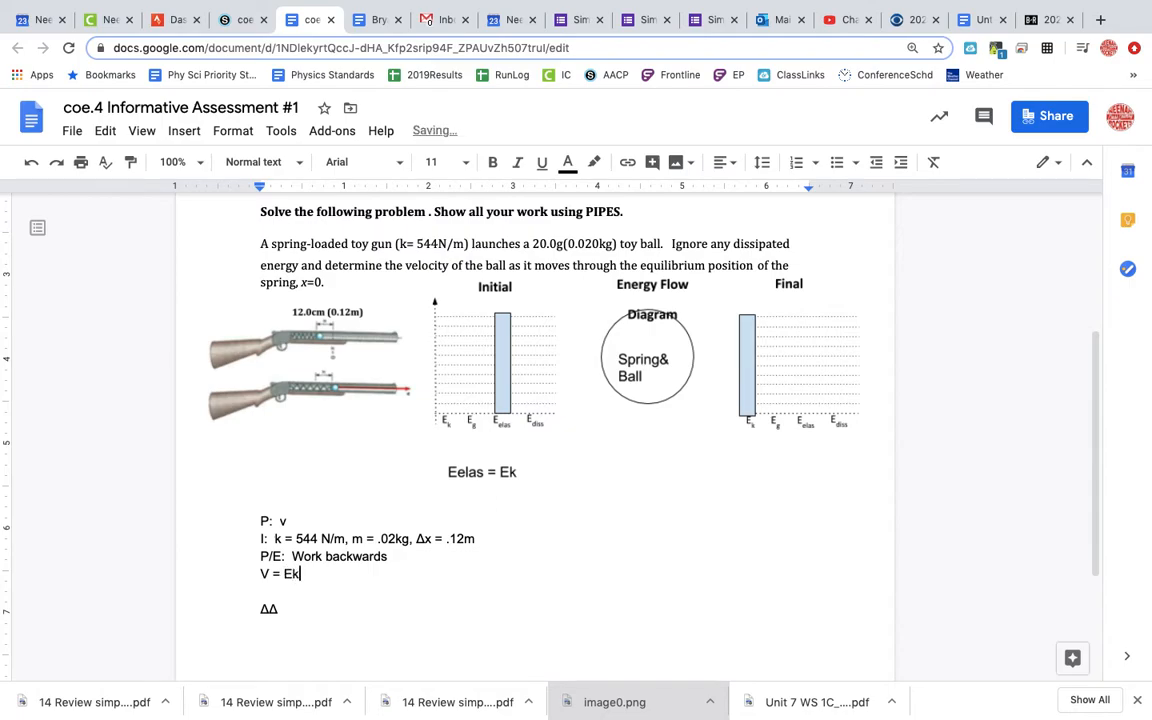
pyautogui.write('= 1/2')
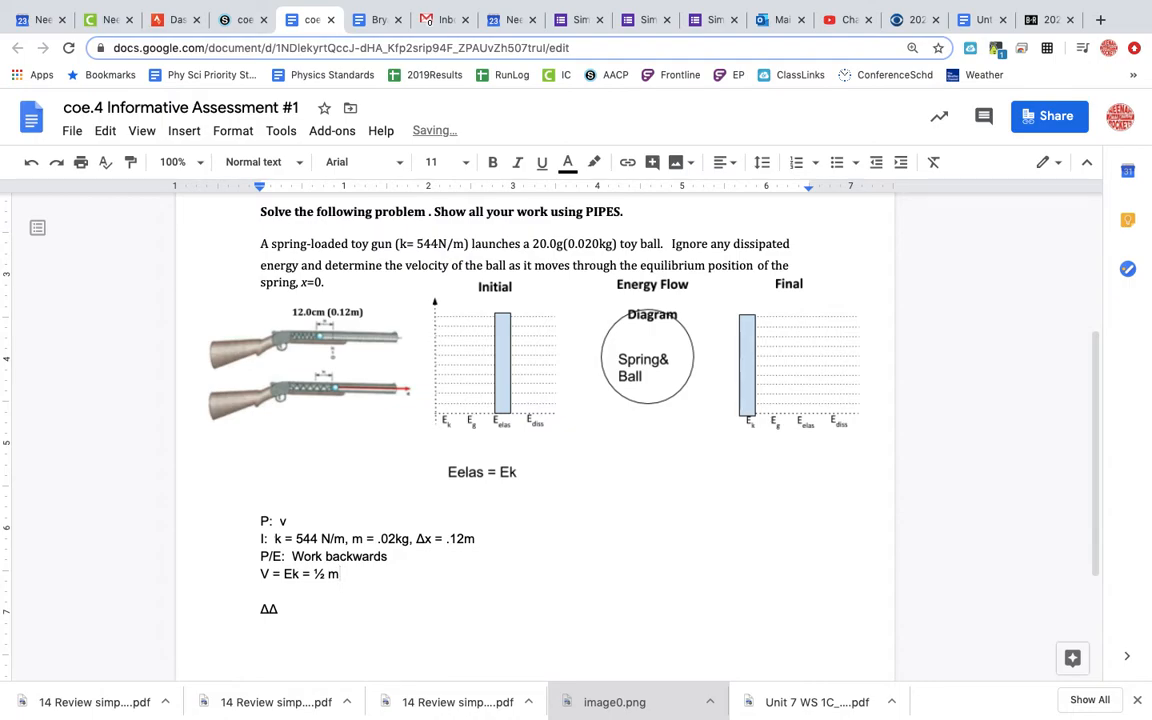
pyautogui.write('v')
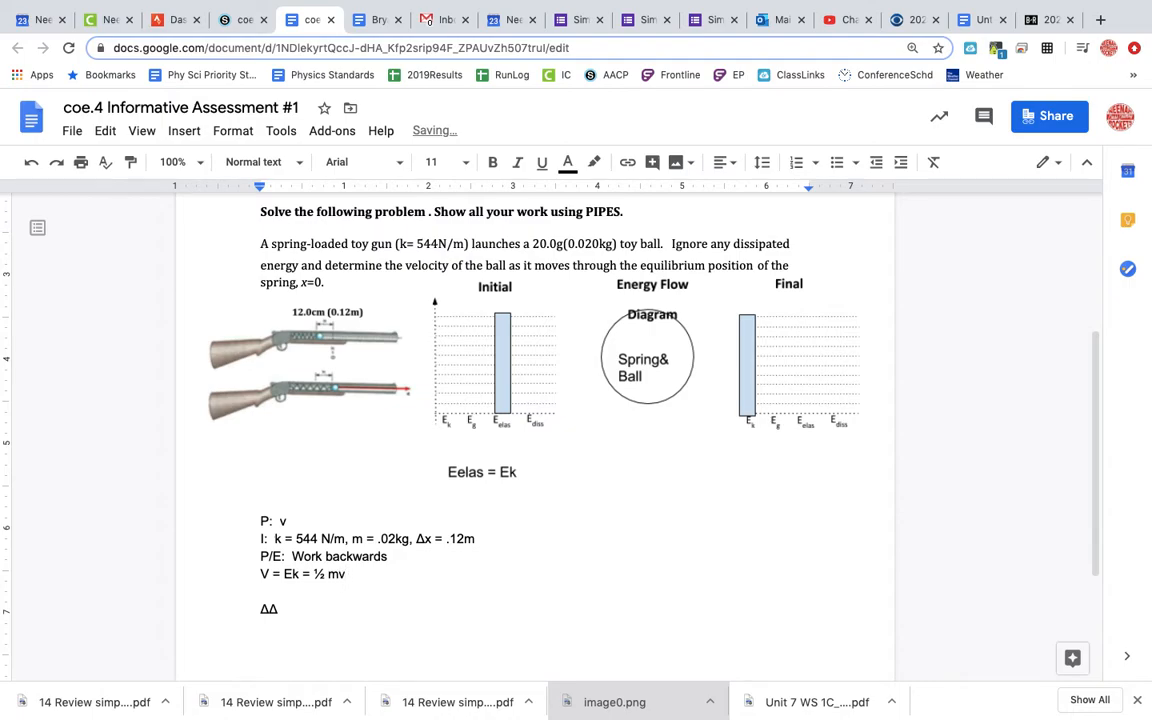
pyautogui.write('2')
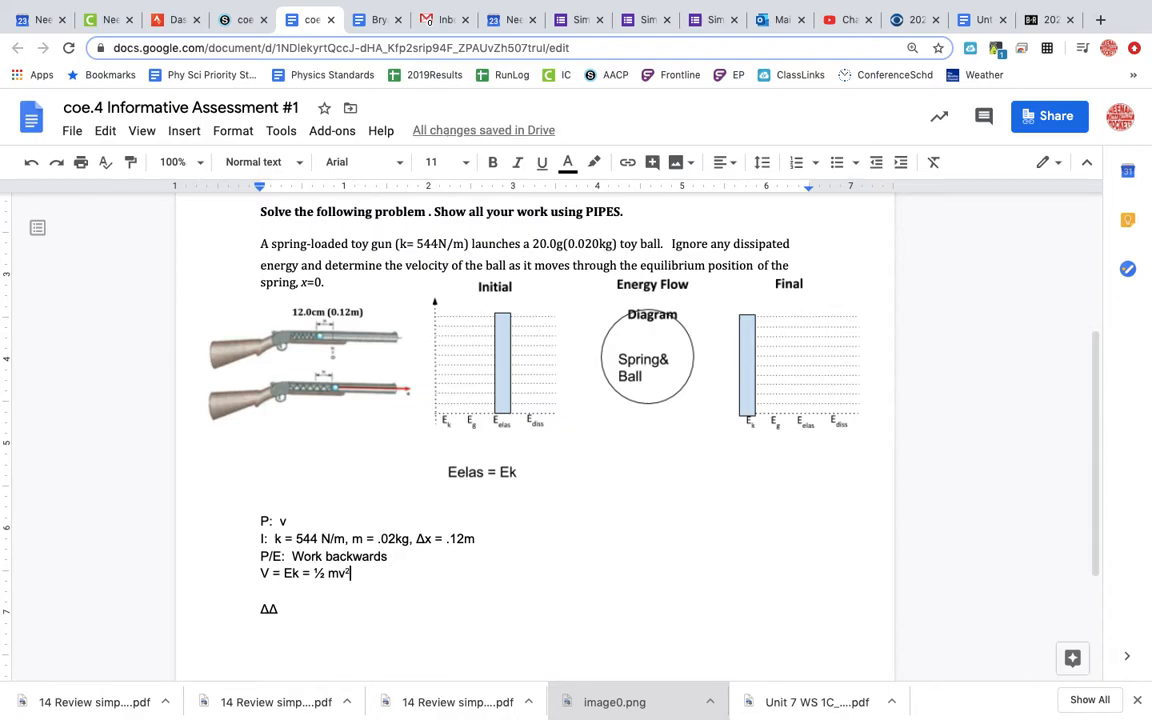
pyautogui.moveTo(402, 523)
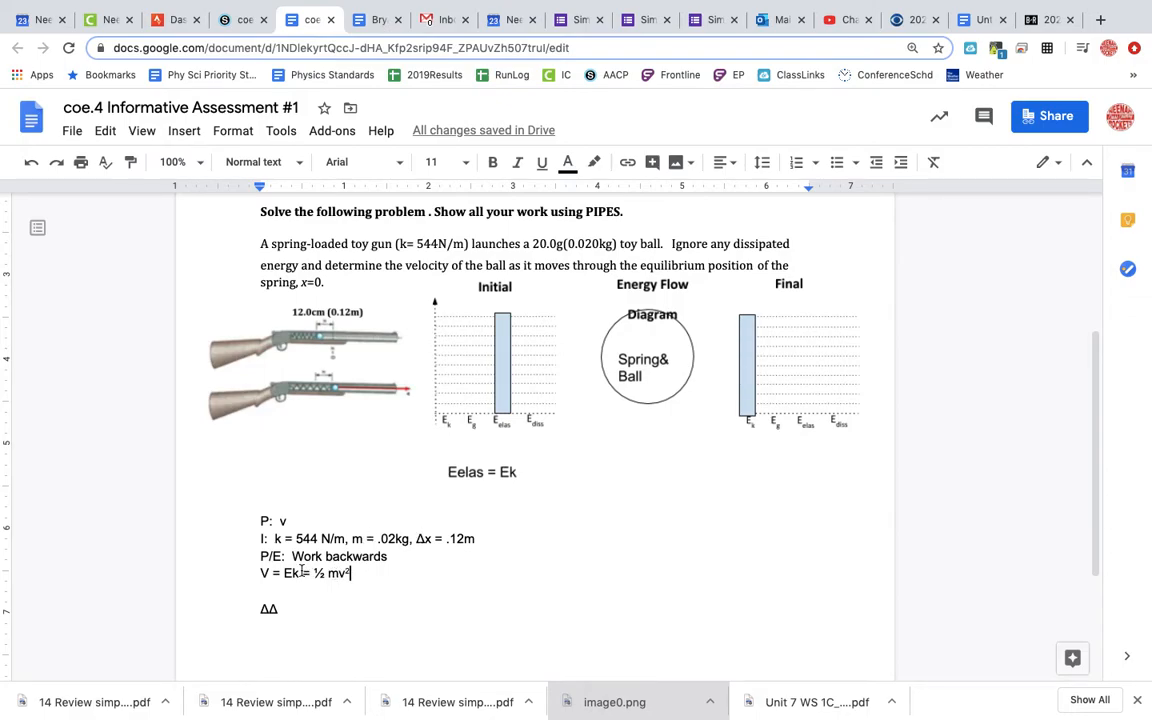
# Add the lines 'Ek = Eelas' and 'Eelas = 1/2kΔx²'
pyautogui.write('E')
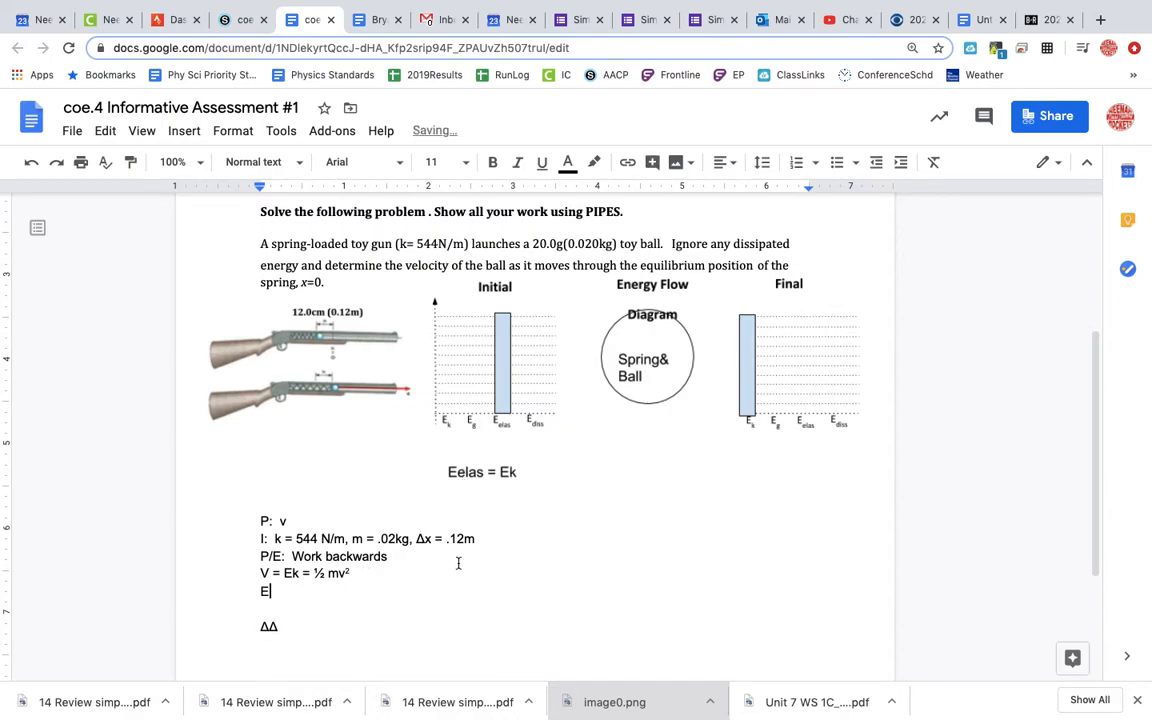
pyautogui.write('k = E')
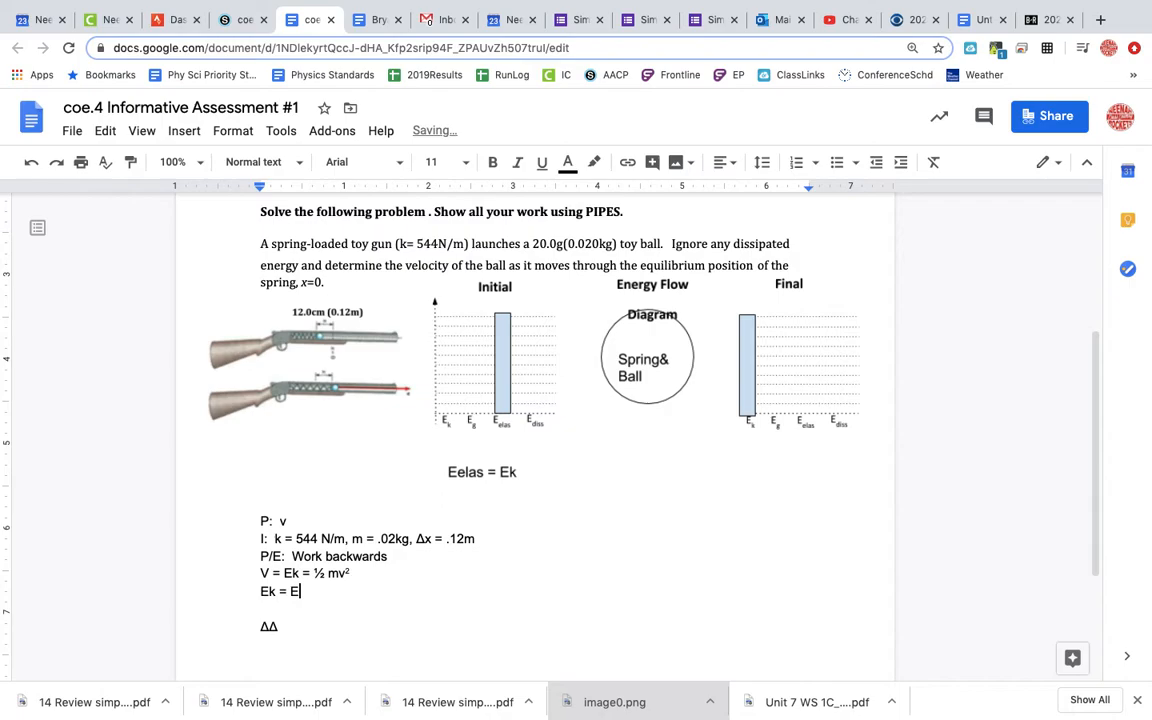
pyautogui.write('elas')
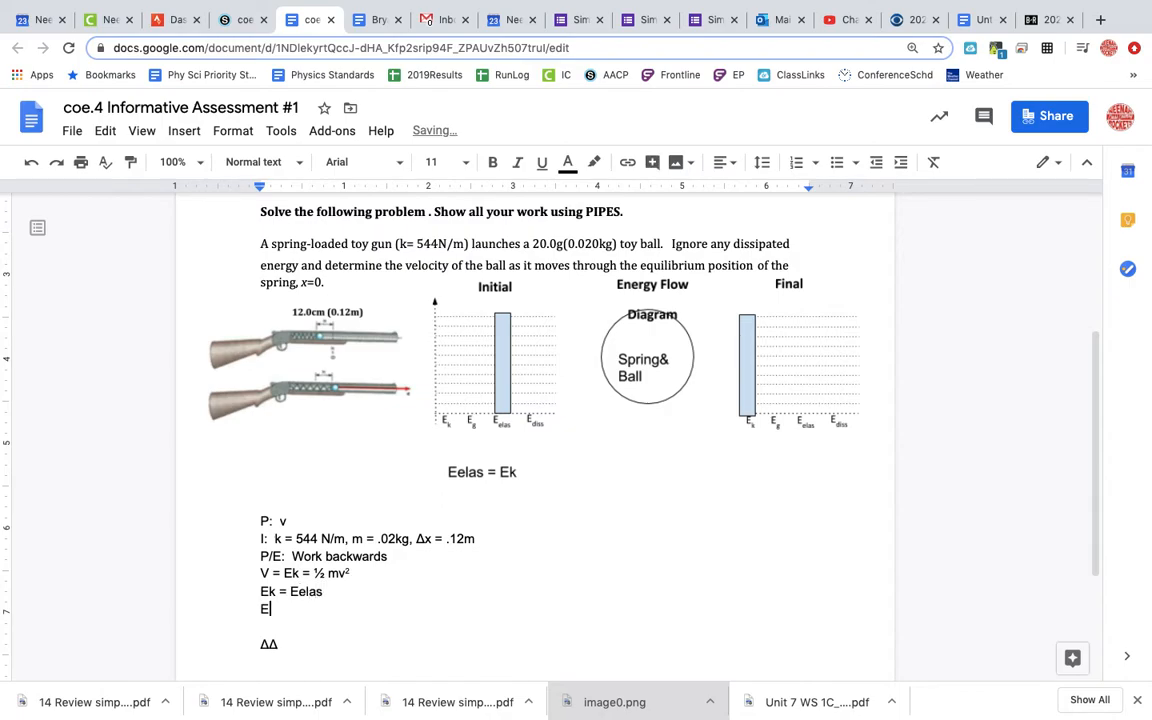
pyautogui.write('Eelas =')
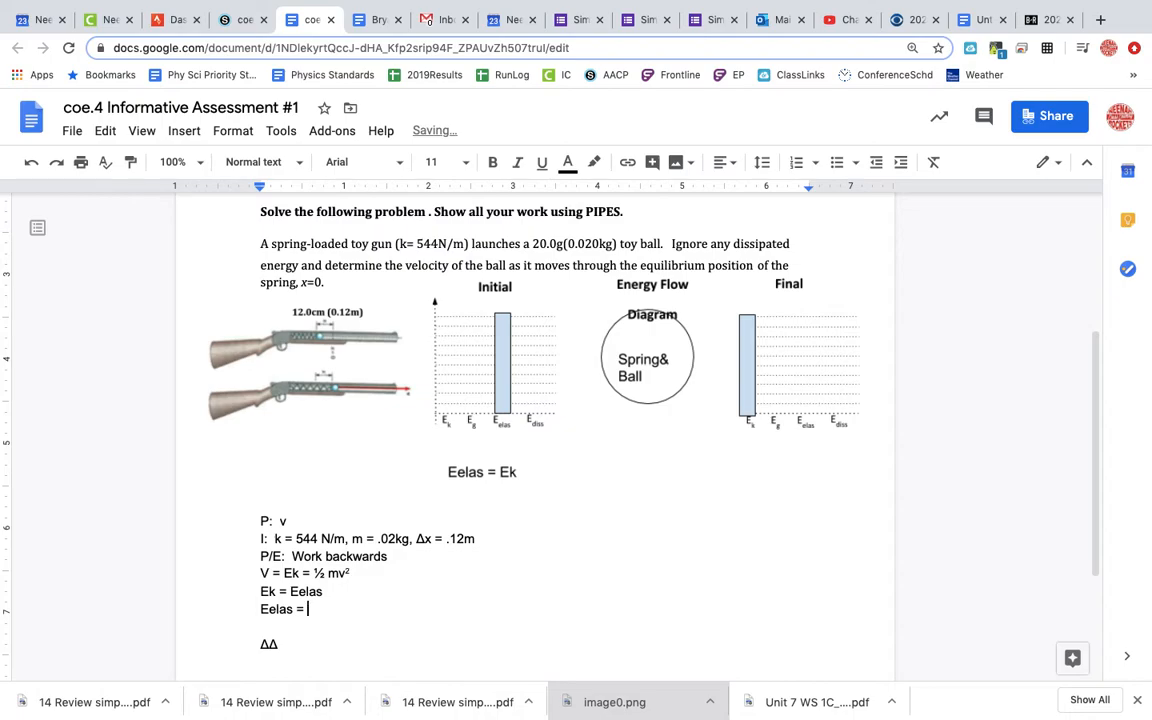
pyautogui.write('1/2k')
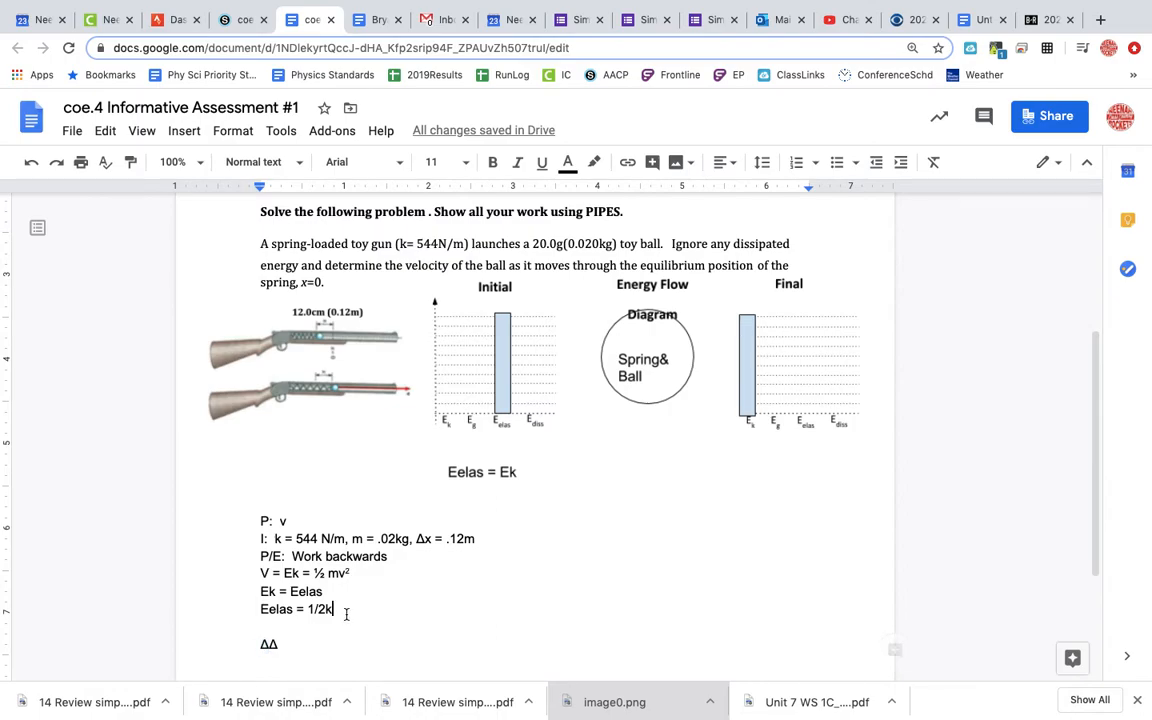
pyautogui.write('Δx')
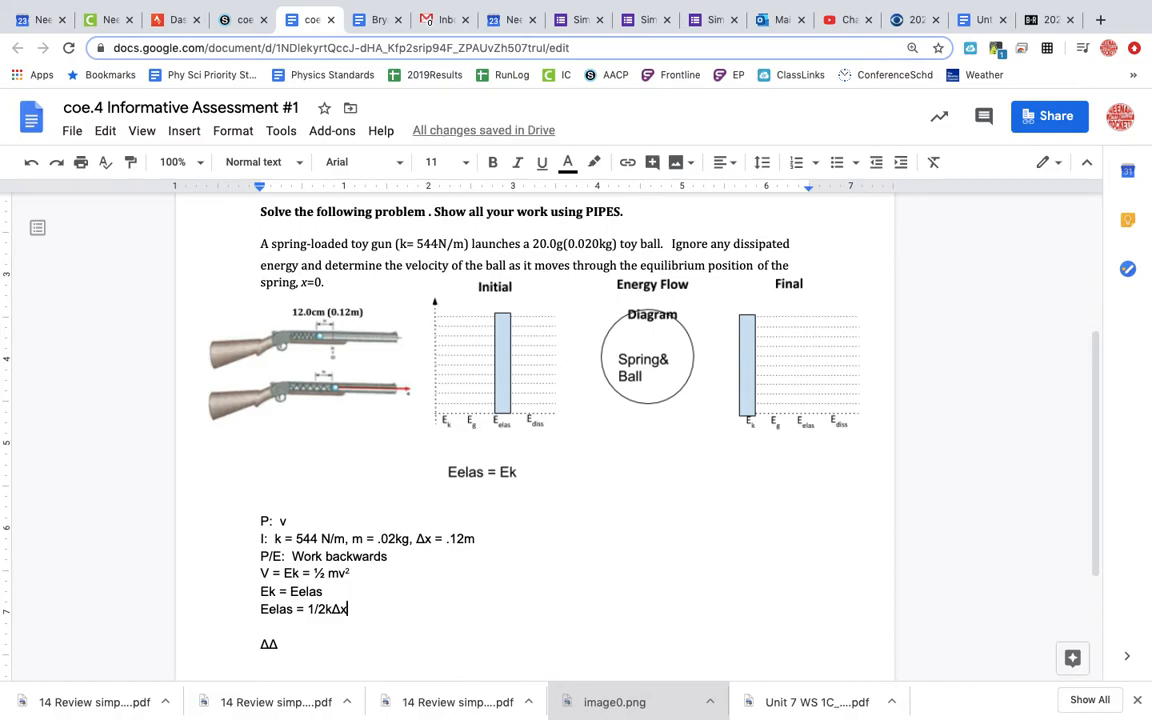
pyautogui.write('2')
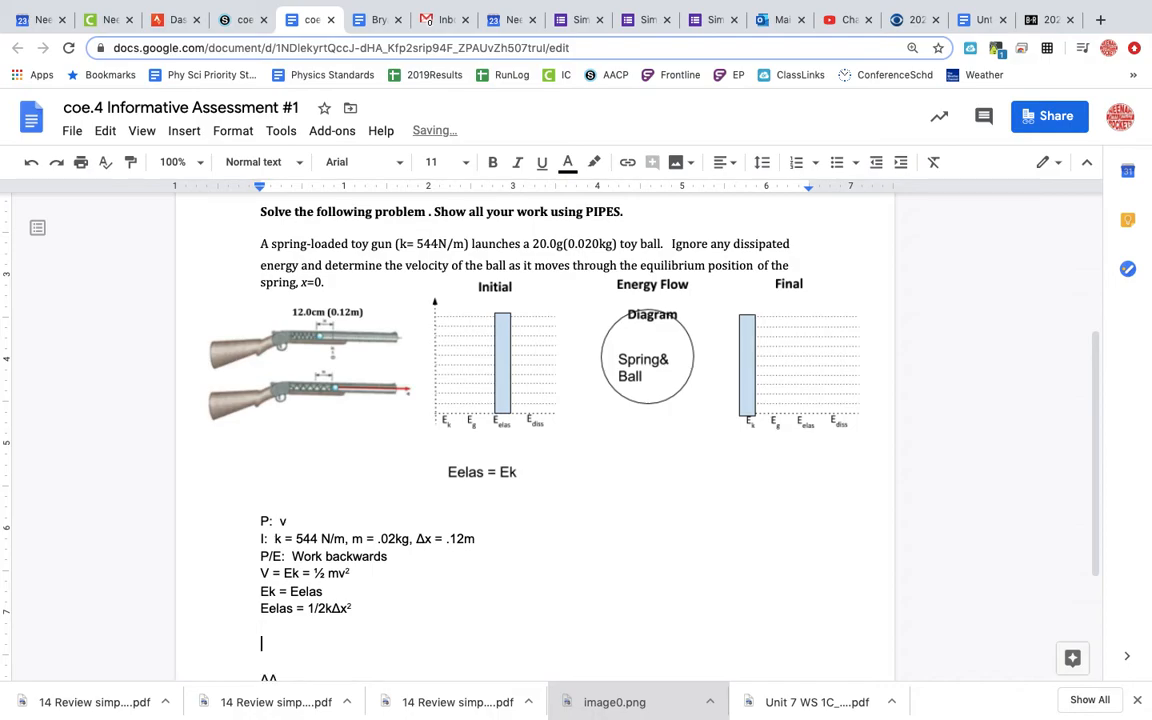
# Start the S section with 'Eelas = ½ (544 N/m) (.12m)²'
pyautogui.write('S:')
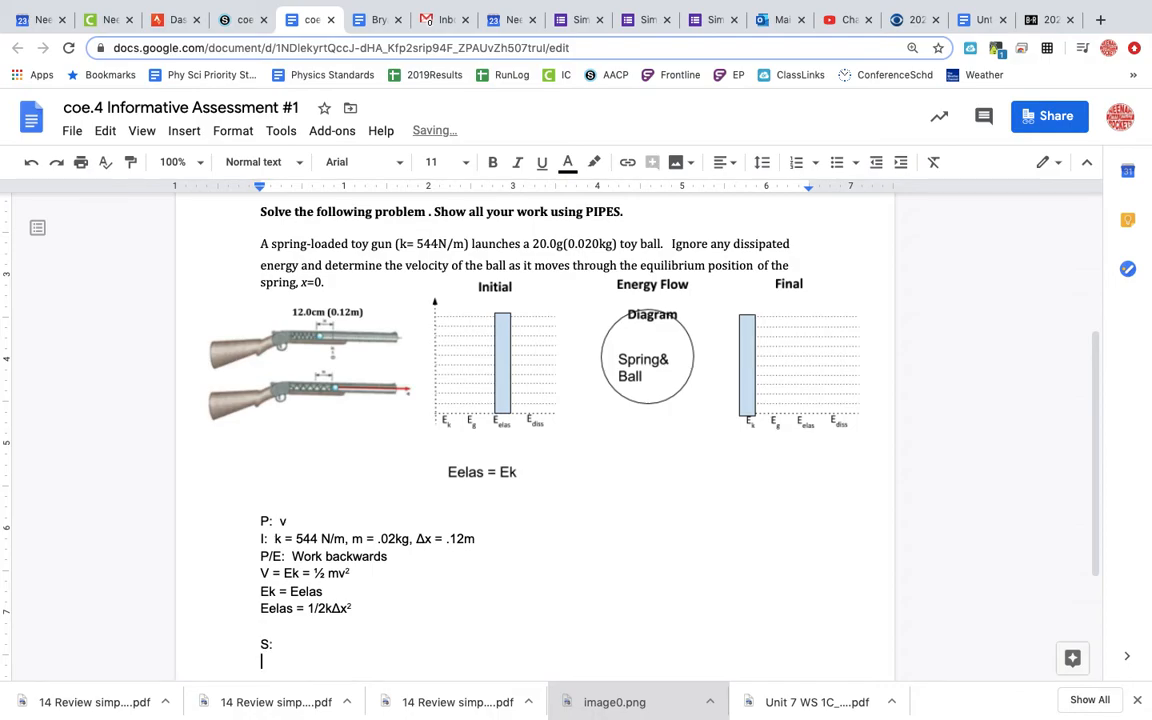
pyautogui.write('Eelas = 1')
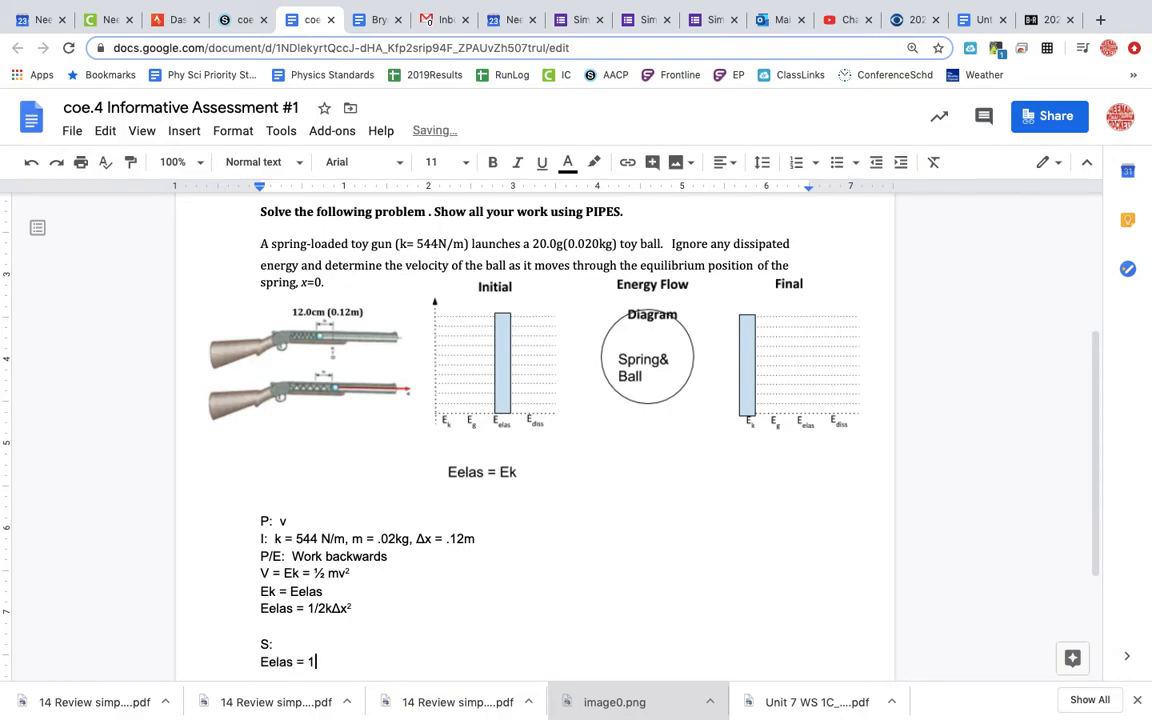
pyautogui.write('½ (')
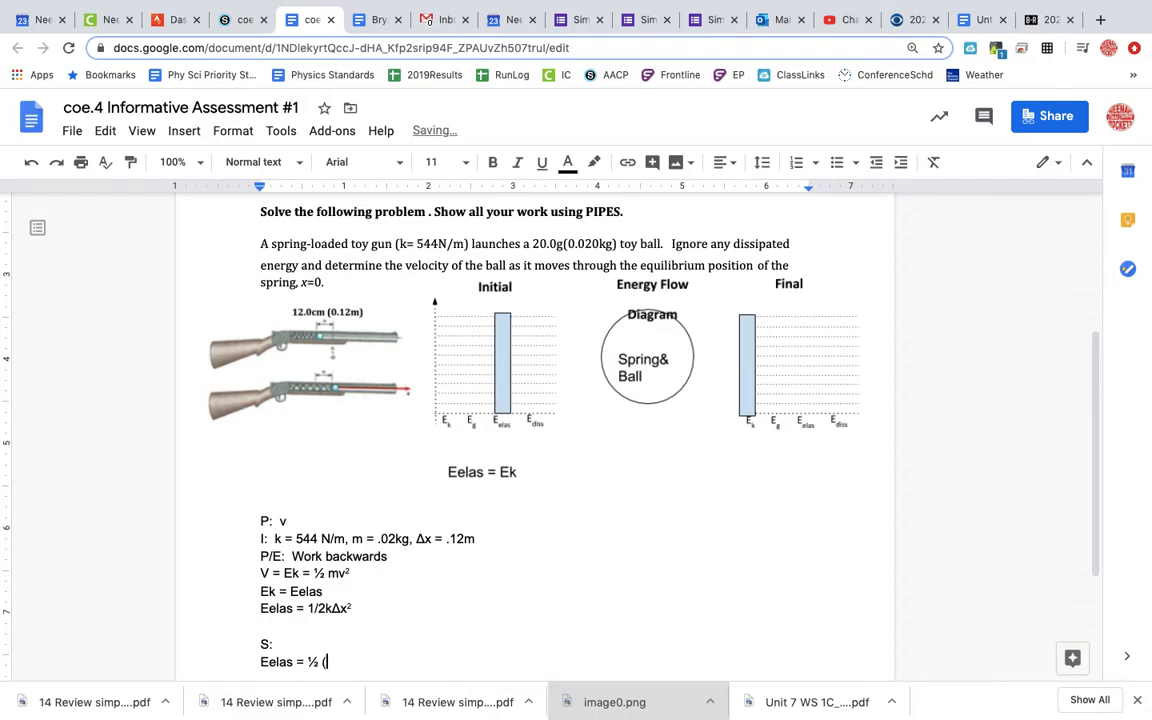
pyautogui.write('544')
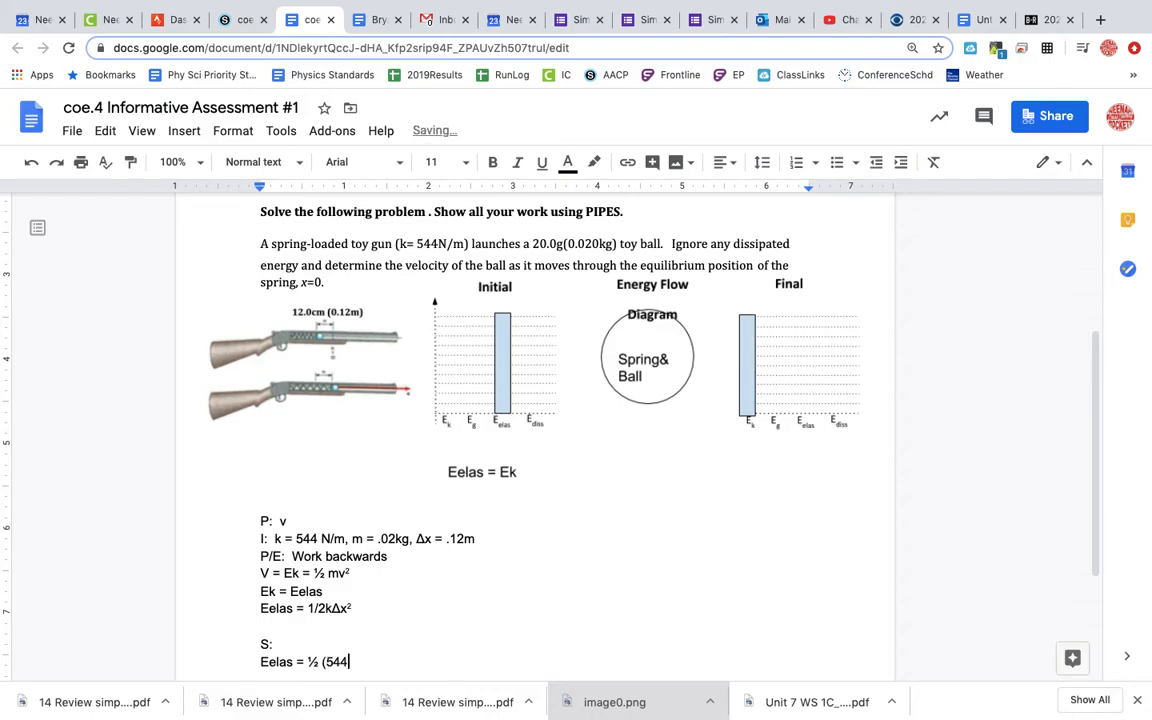
pyautogui.write('N/')
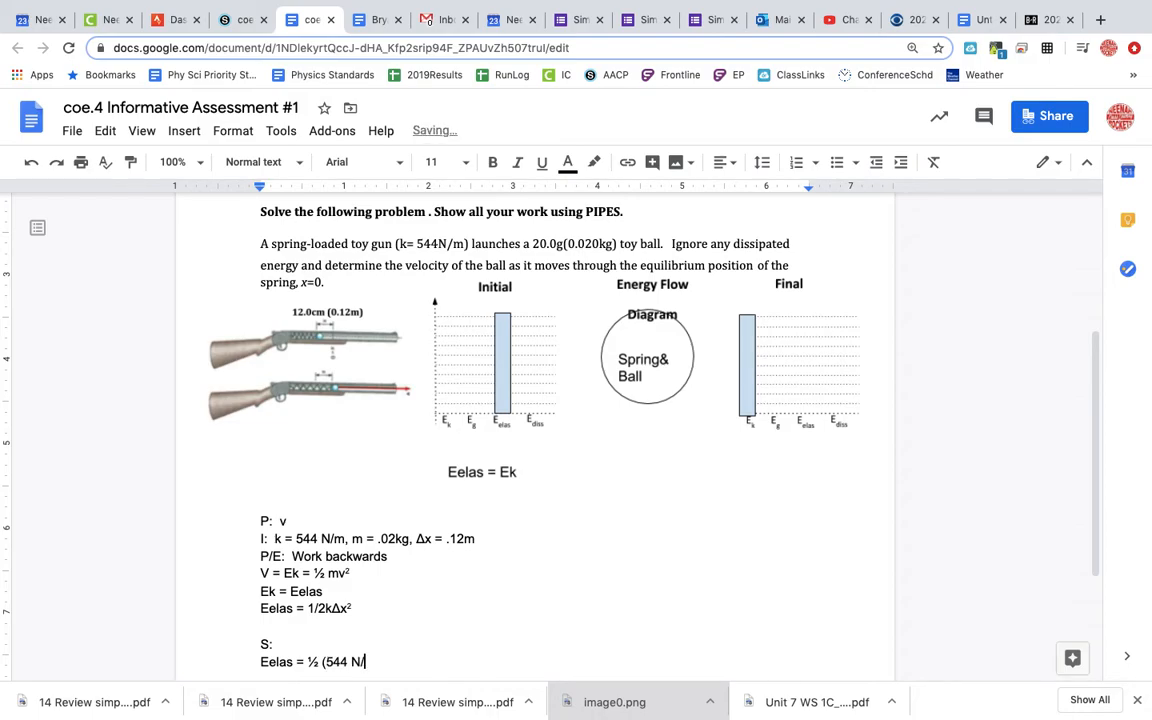
pyautogui.write('m')
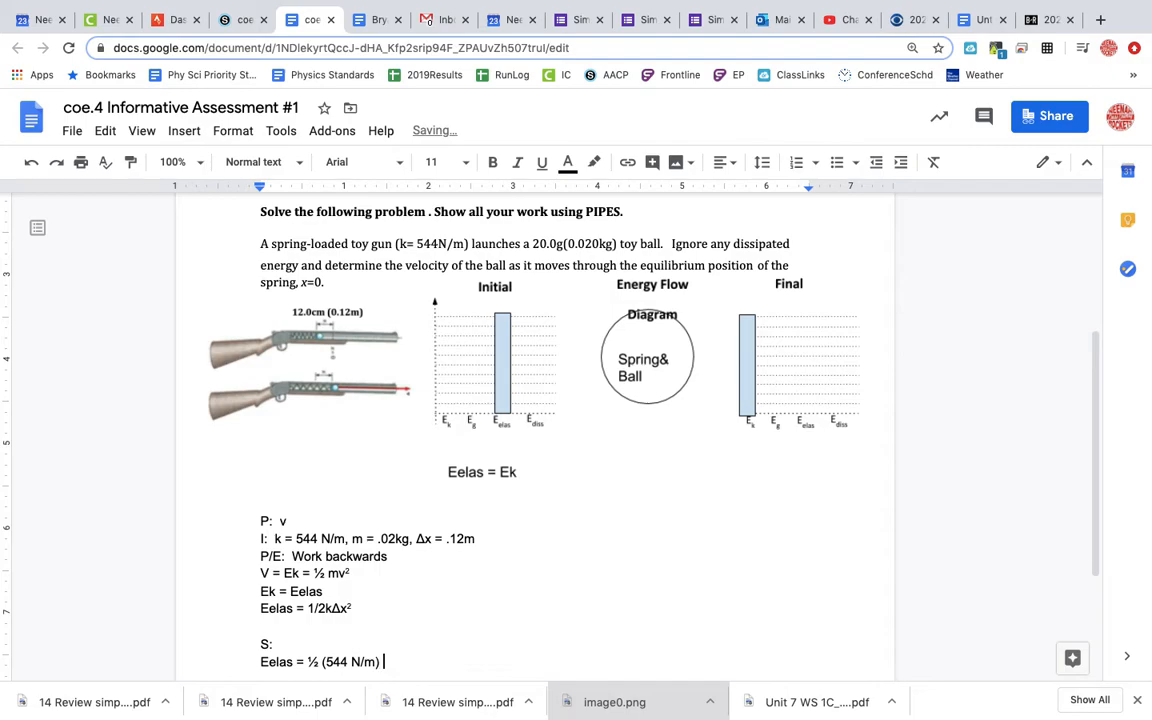
pyautogui.write('(.12')
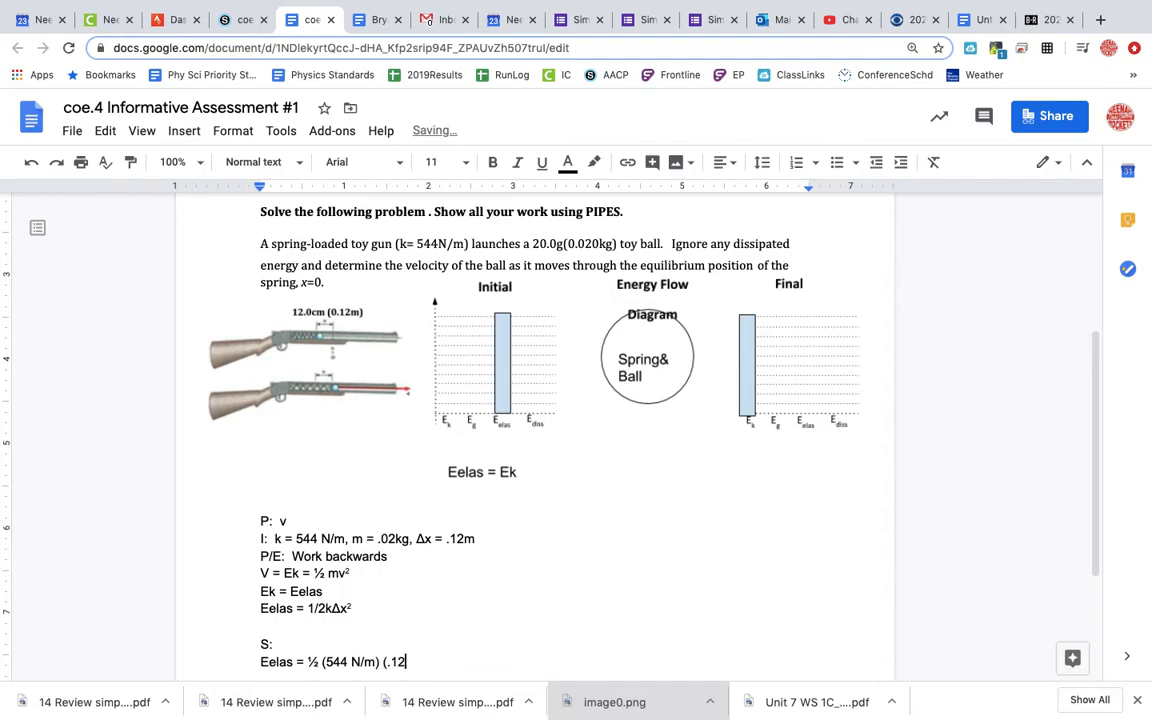
pyautogui.write(')² =')
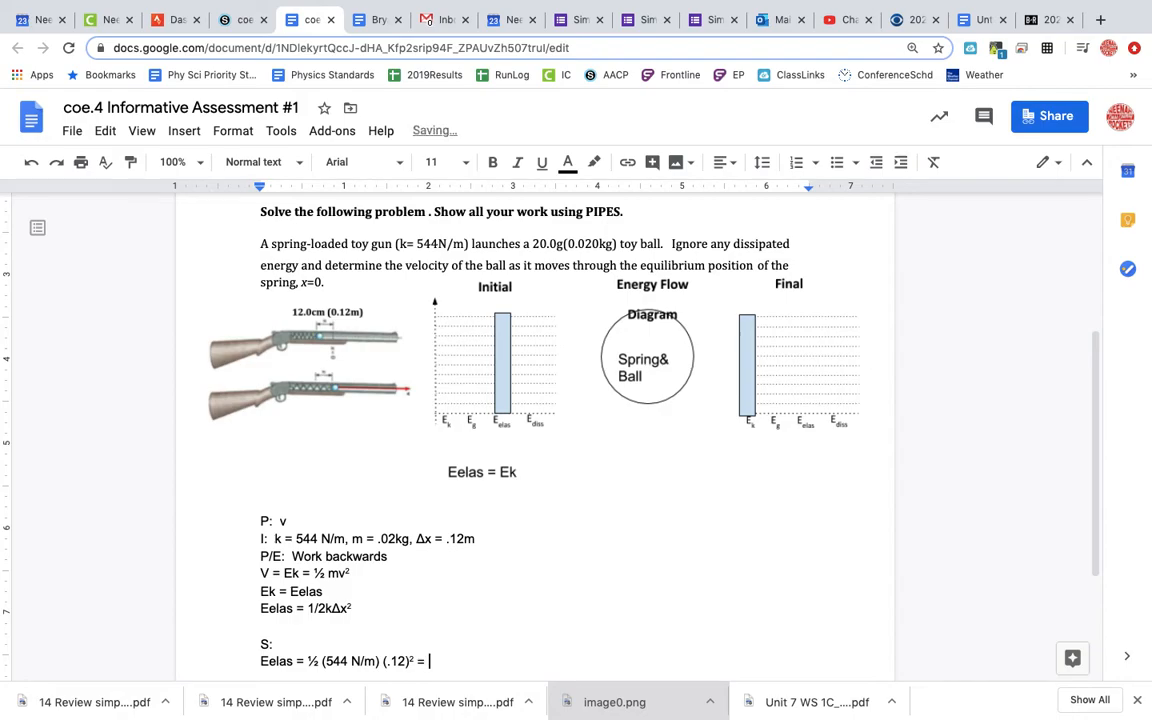
# Enter the result '= 3.9168 J'
pyautogui.write('3.9')
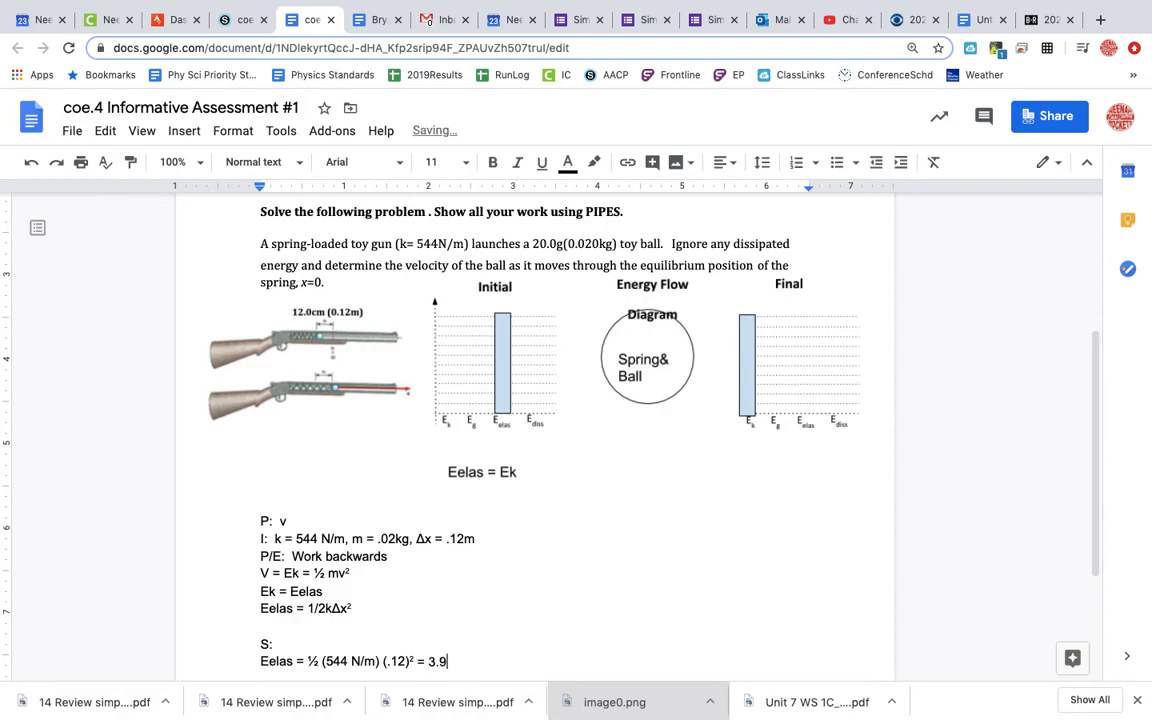
pyautogui.write('1')
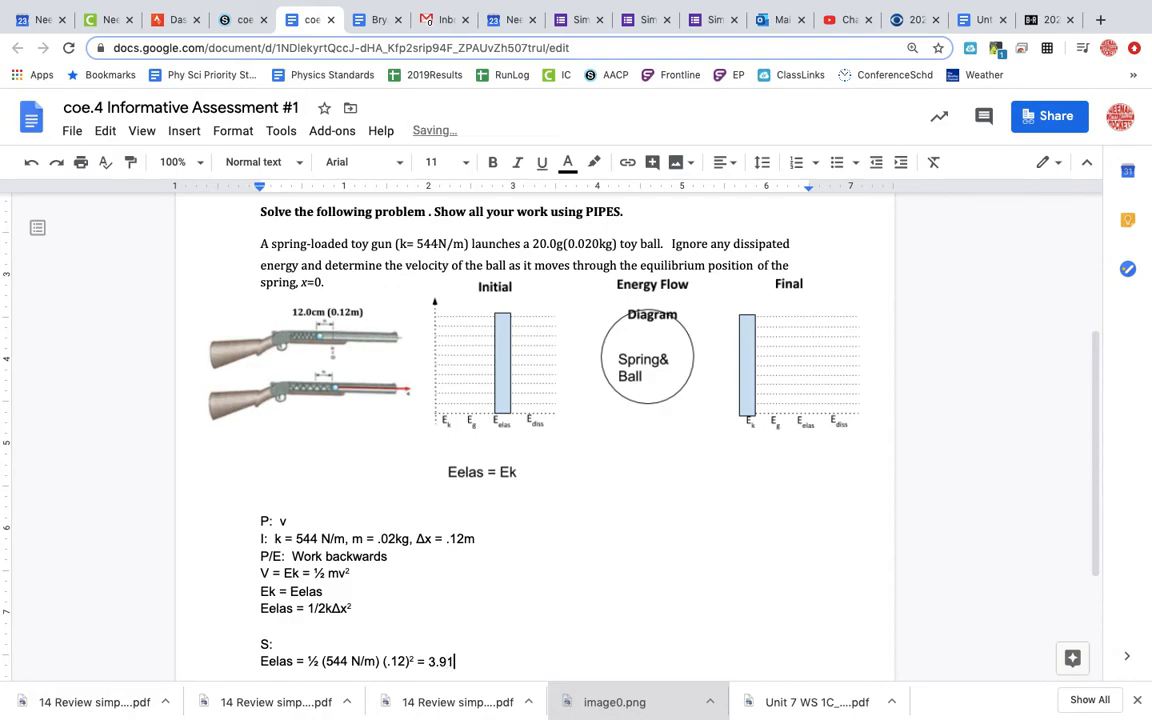
pyautogui.write('68')
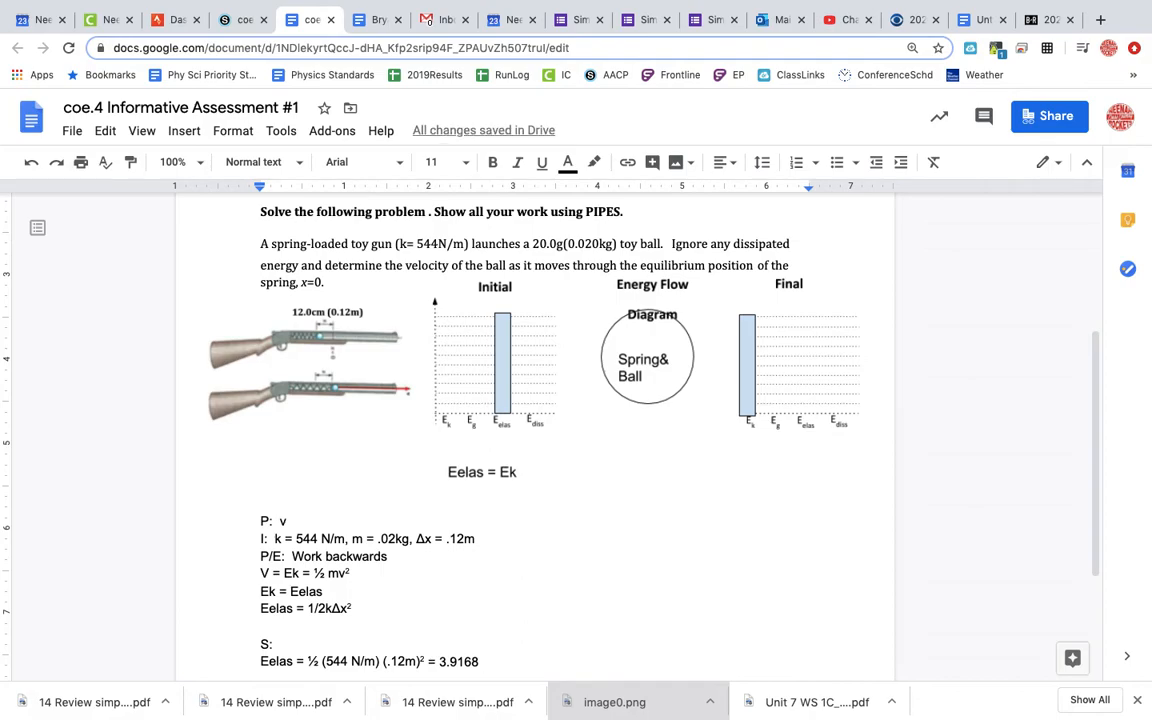
pyautogui.write('J')
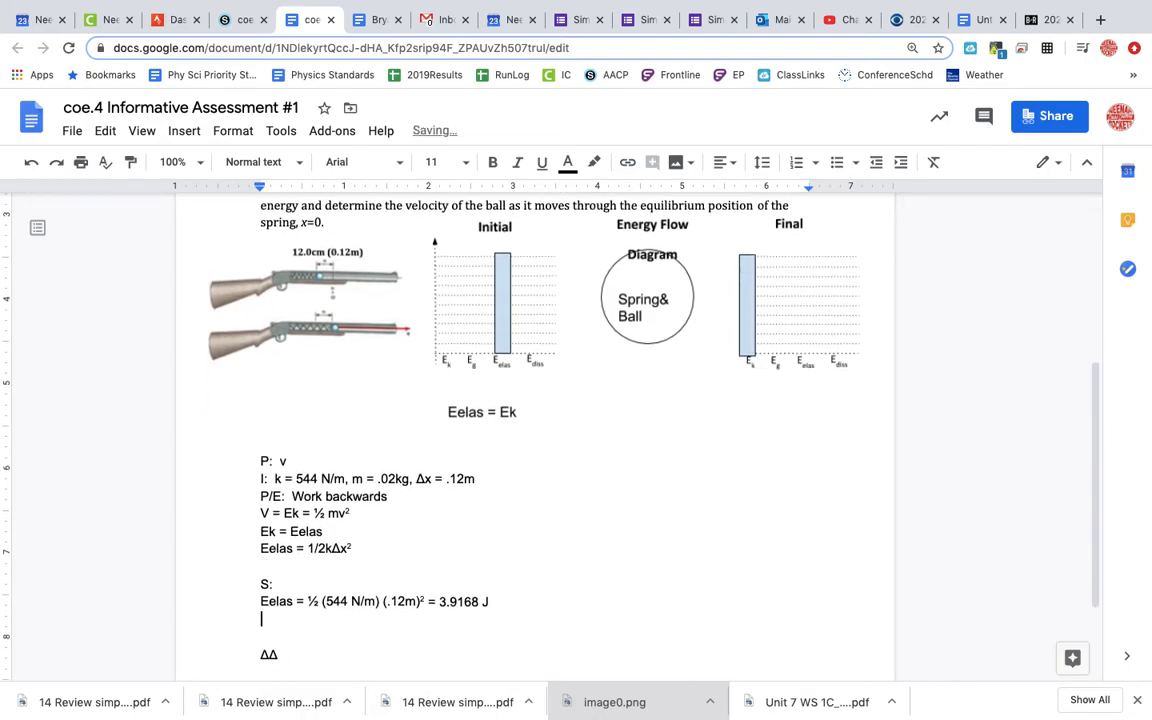
# Write the line 'Ek = 3.9168J'
pyautogui.write('Ek')
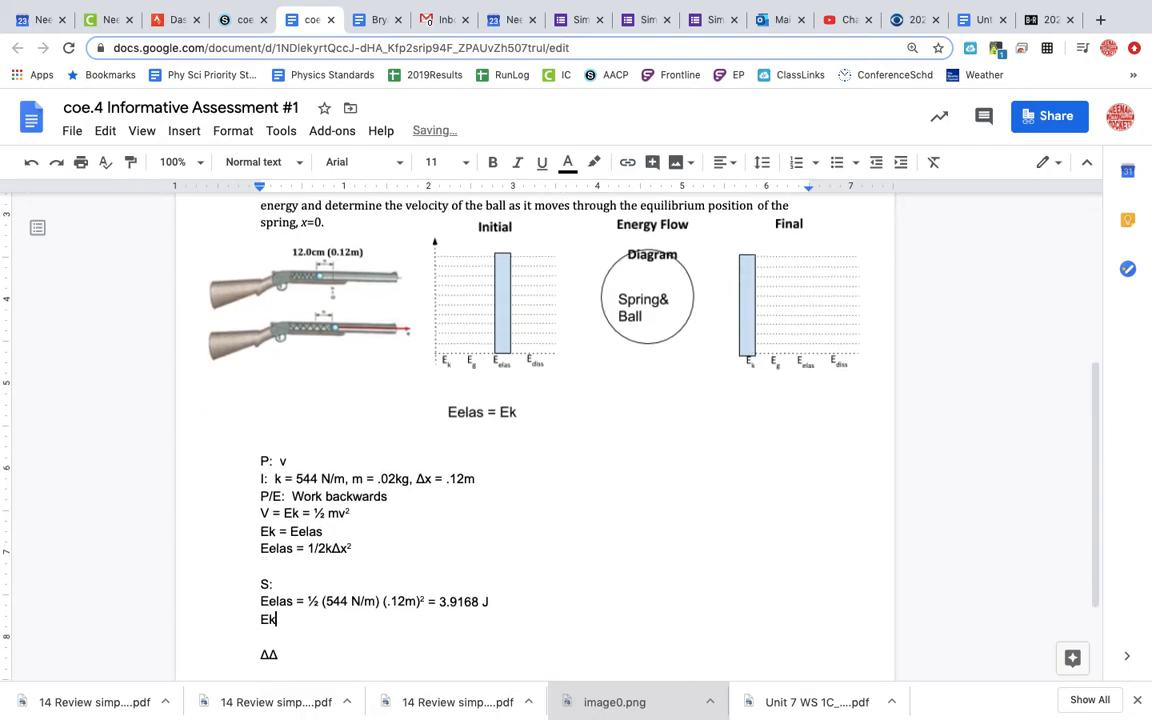
pyautogui.write('=')
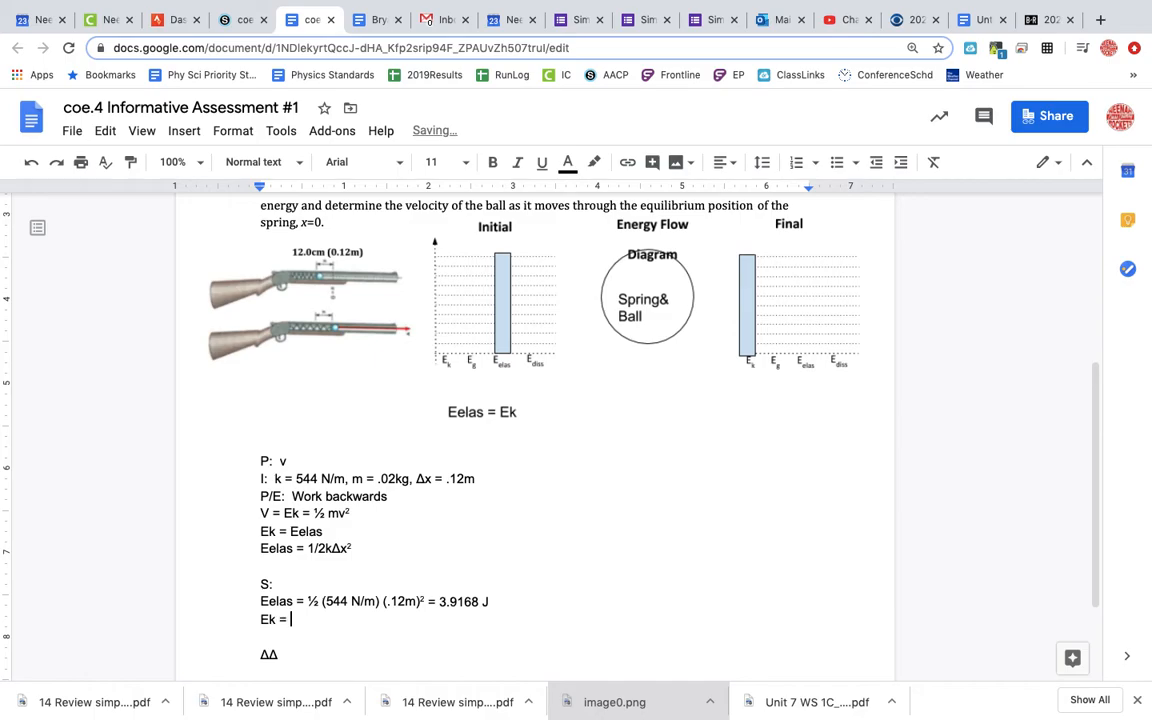
pyautogui.write('3.91')
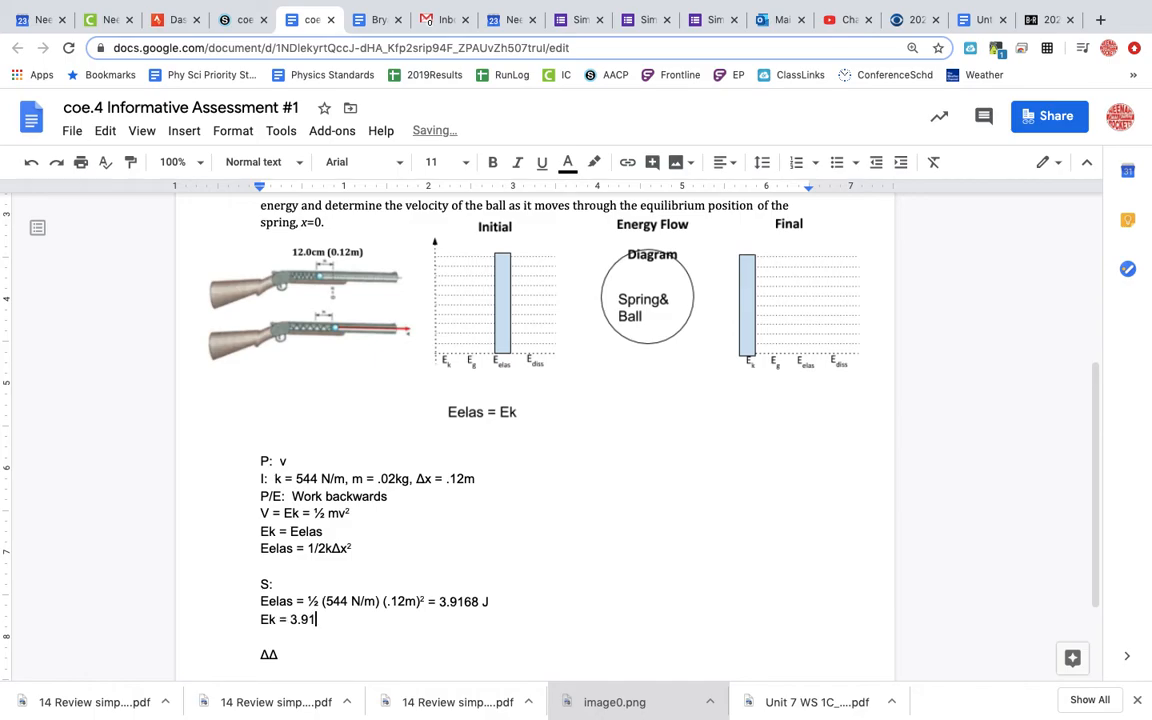
pyautogui.write('68J')
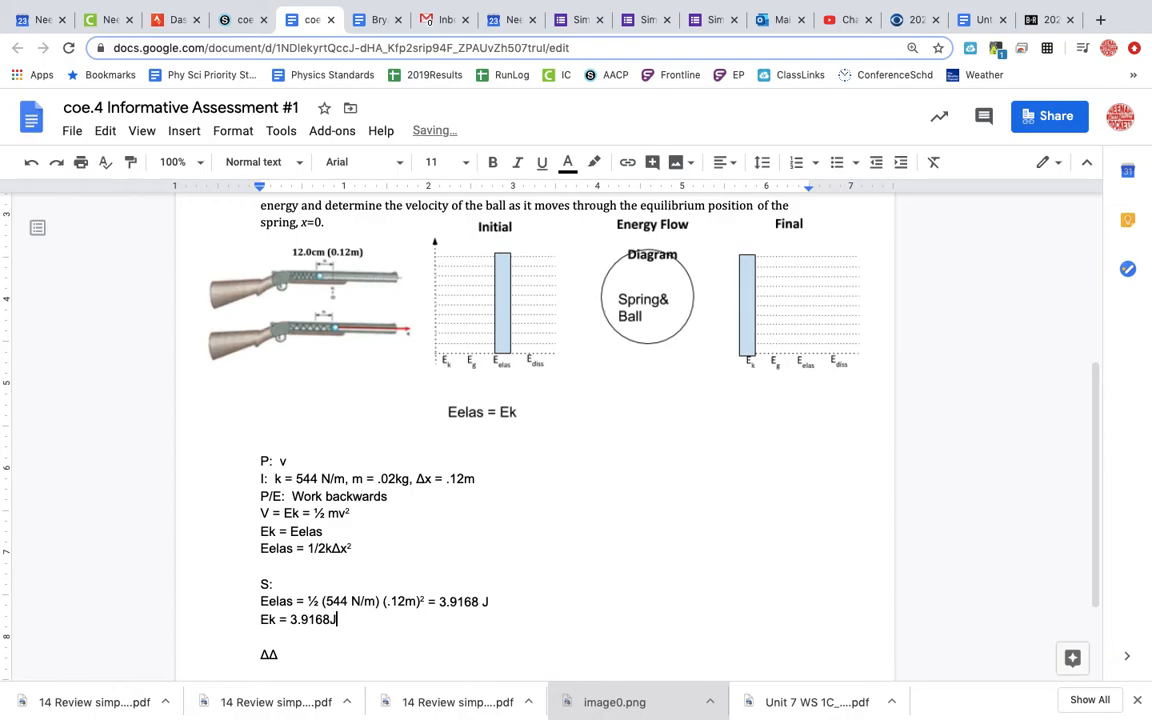
# Write '3.9168J = ½ mv²', reusing the ½ mv² expression from above
pyautogui.write('3.2')
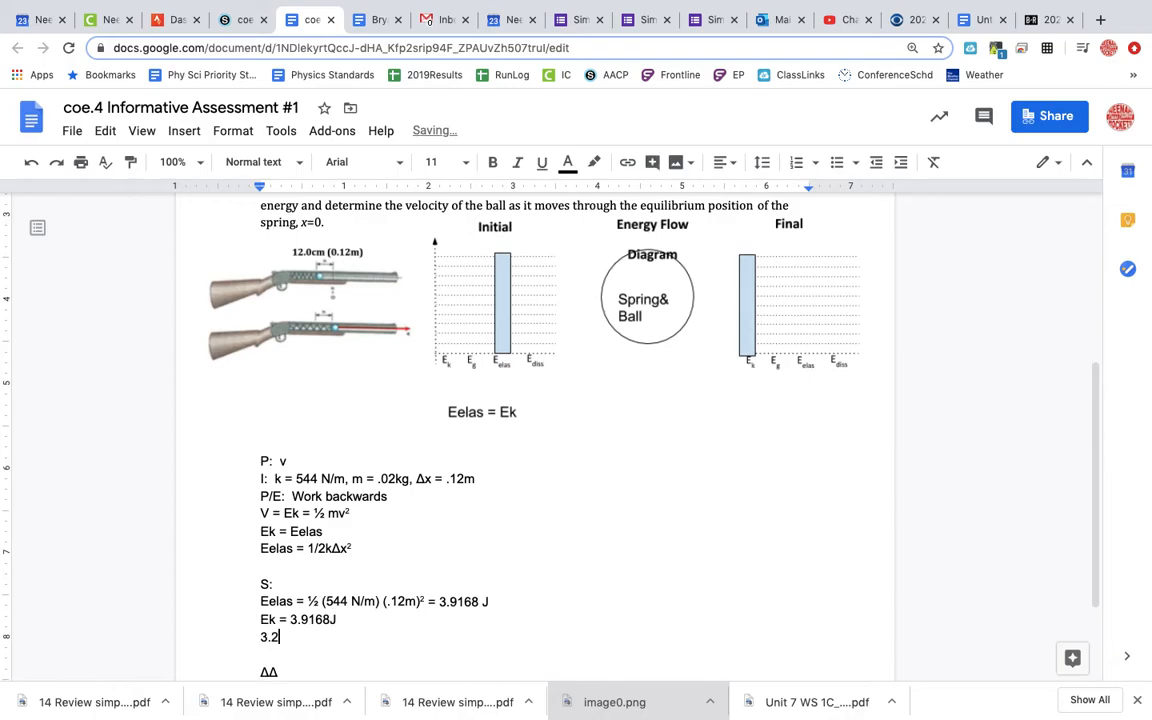
pyautogui.write('9168J')
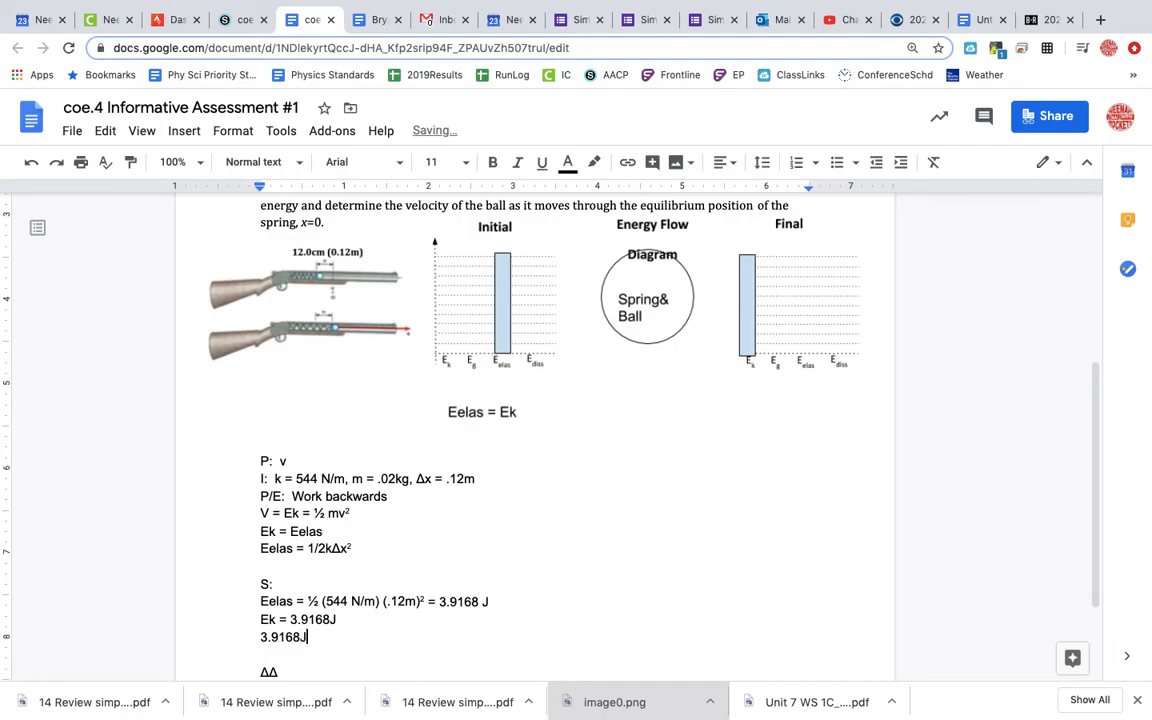
pyautogui.write('=')
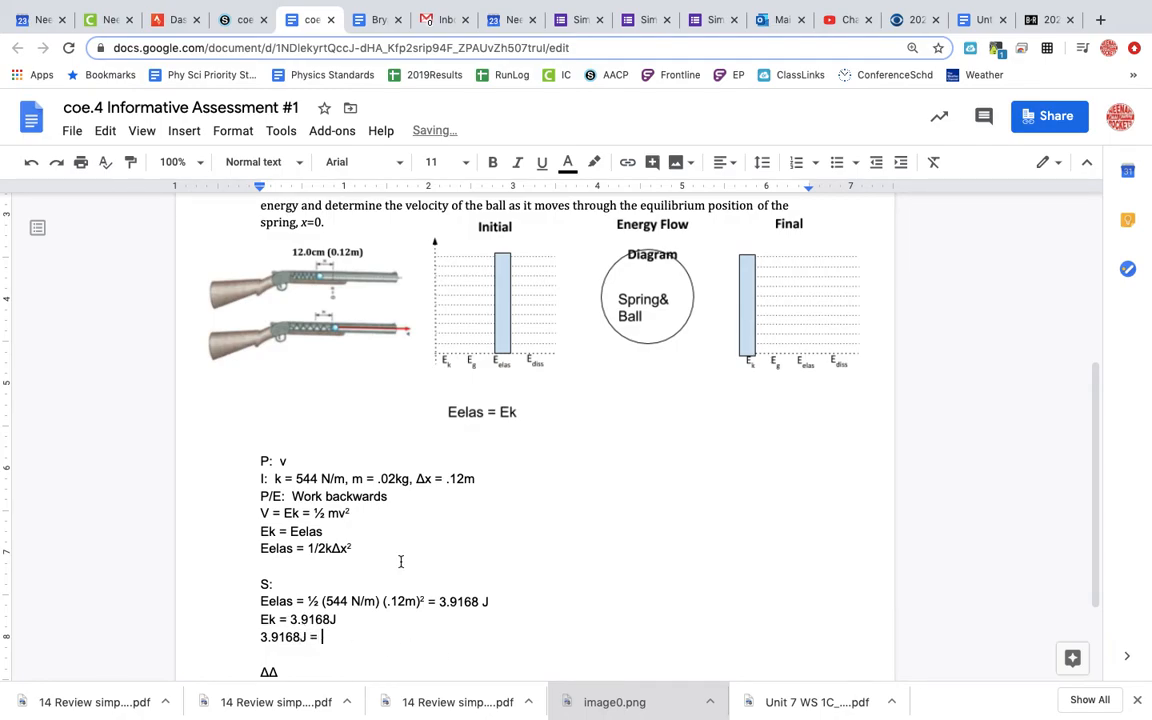
pyautogui.doubleClick(336, 513)
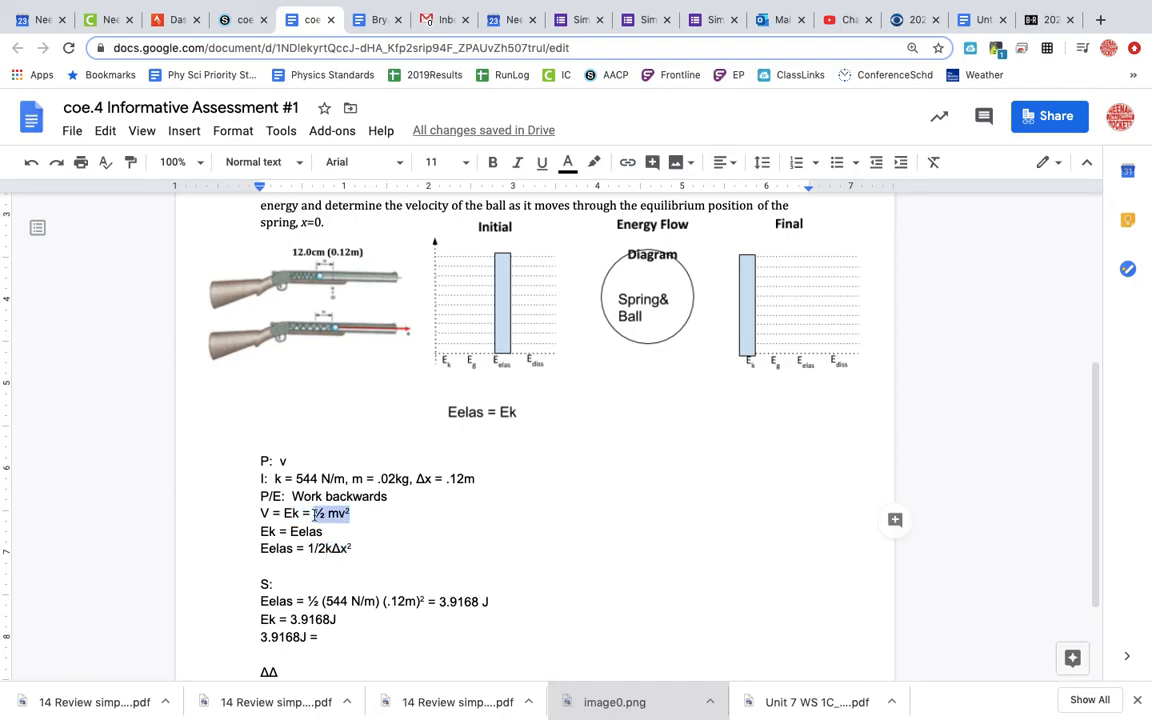
pyautogui.write('= ½ mv²')
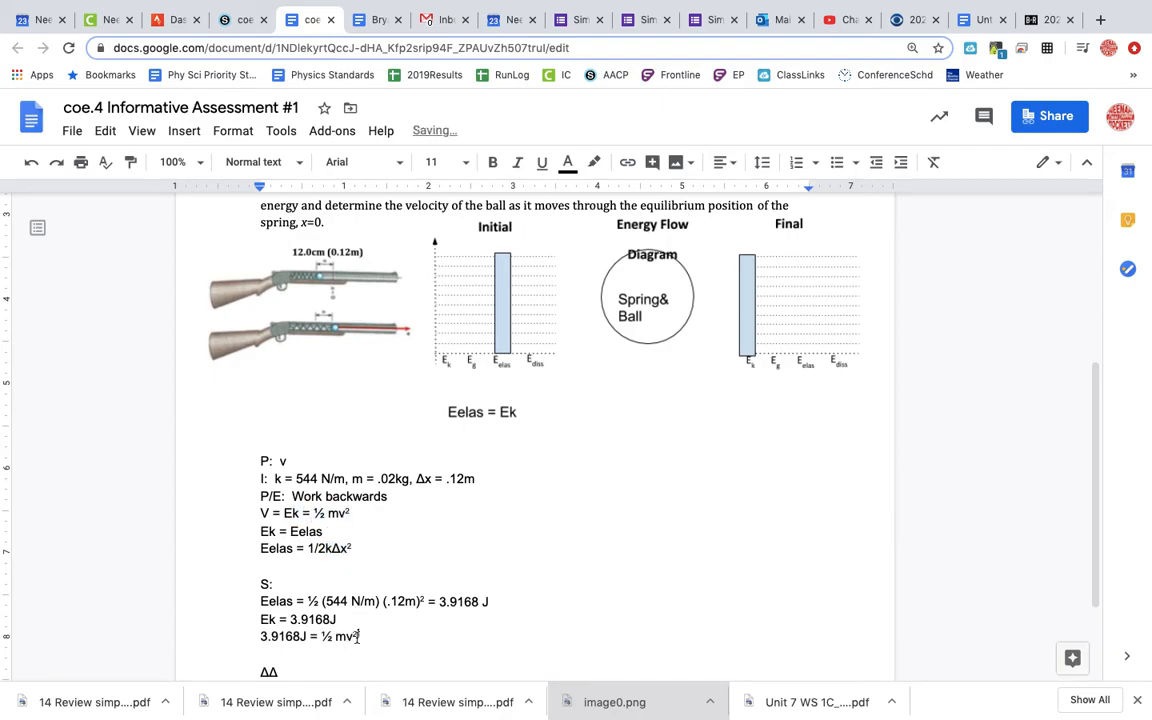
pyautogui.tripleClick(308, 636)
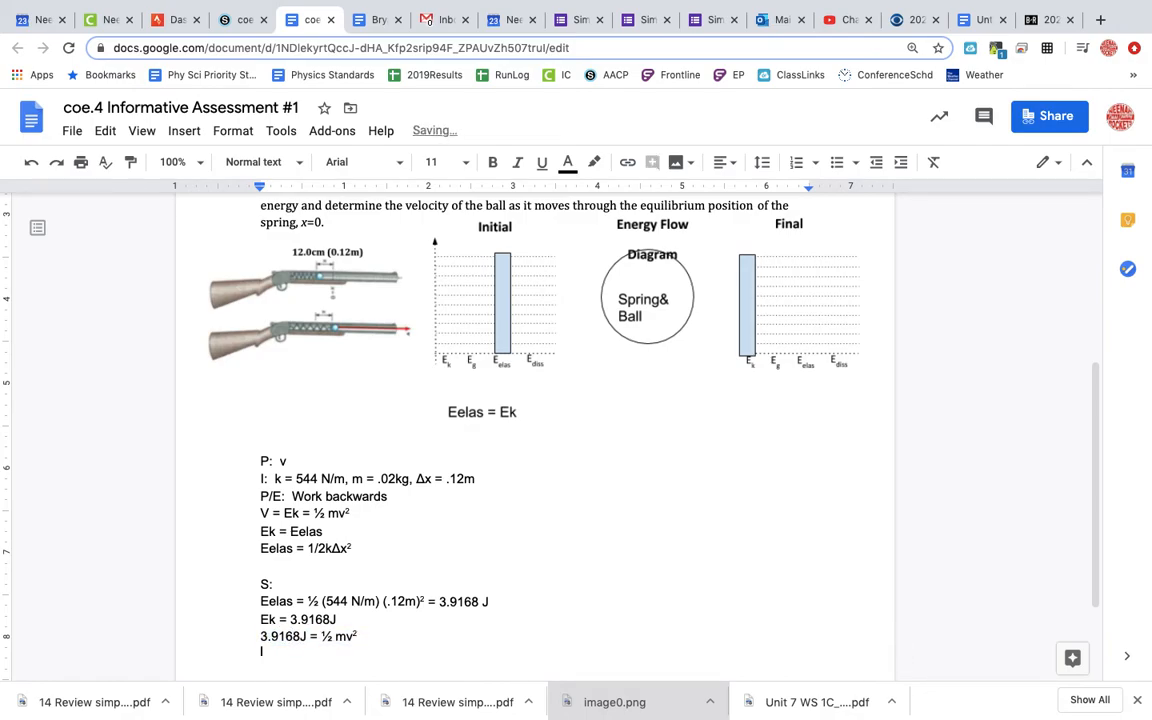
# Duplicate the line, substitute (.02kg) and (v), and give the result 19.79 m/s
pyautogui.write('3.9168J = ½ mv²')
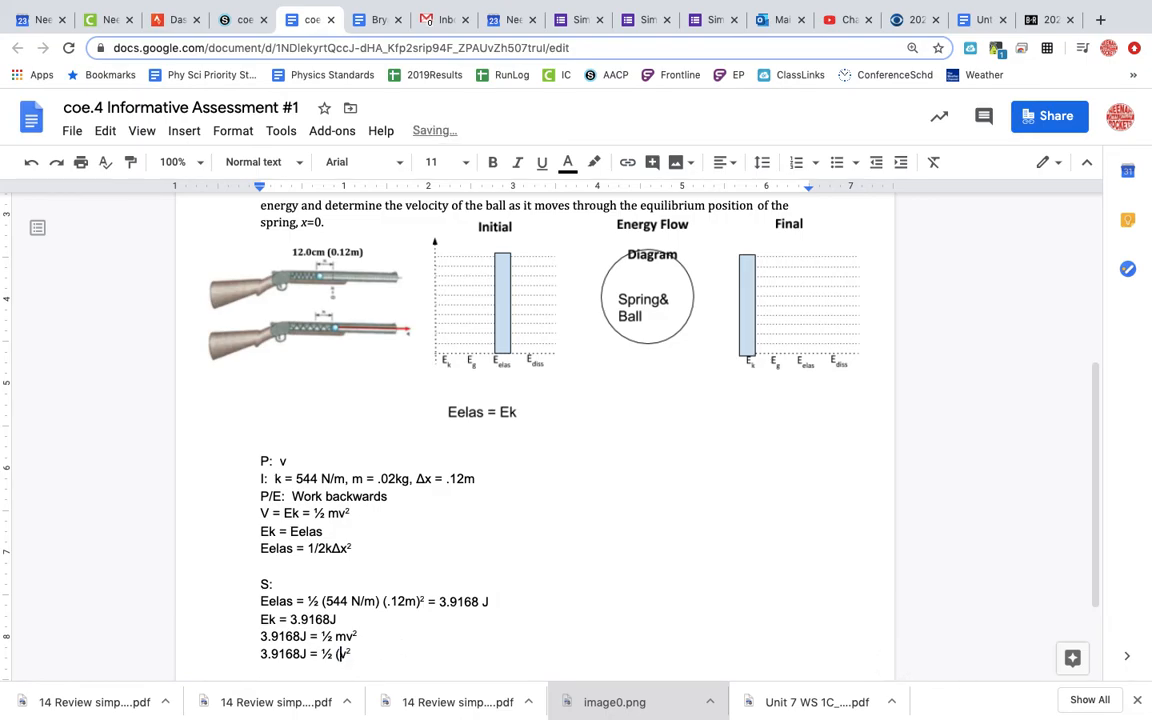
pyautogui.write('0')
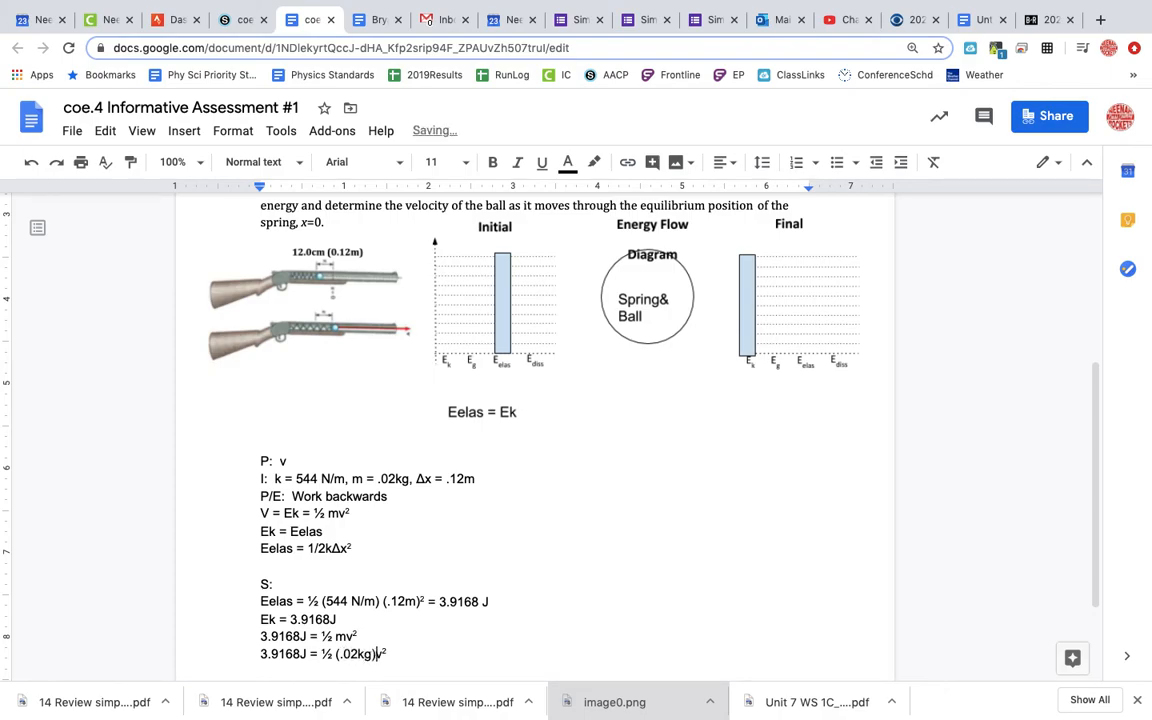
pyautogui.write(')(v)')
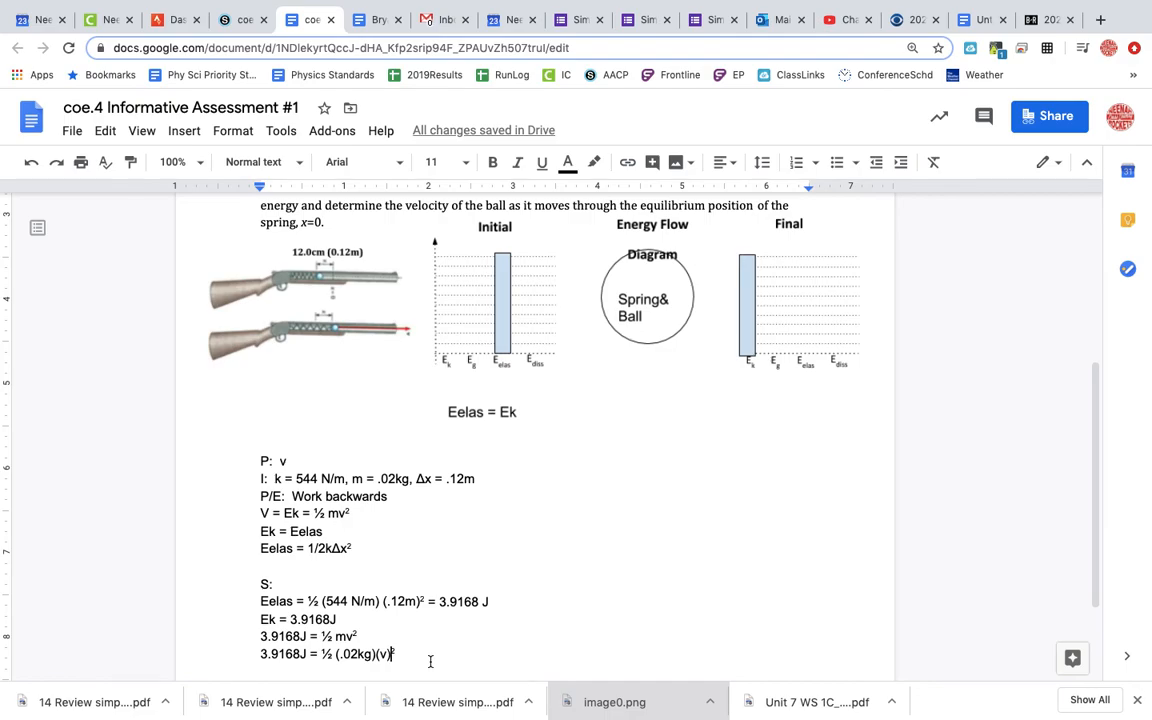
pyautogui.write('=')
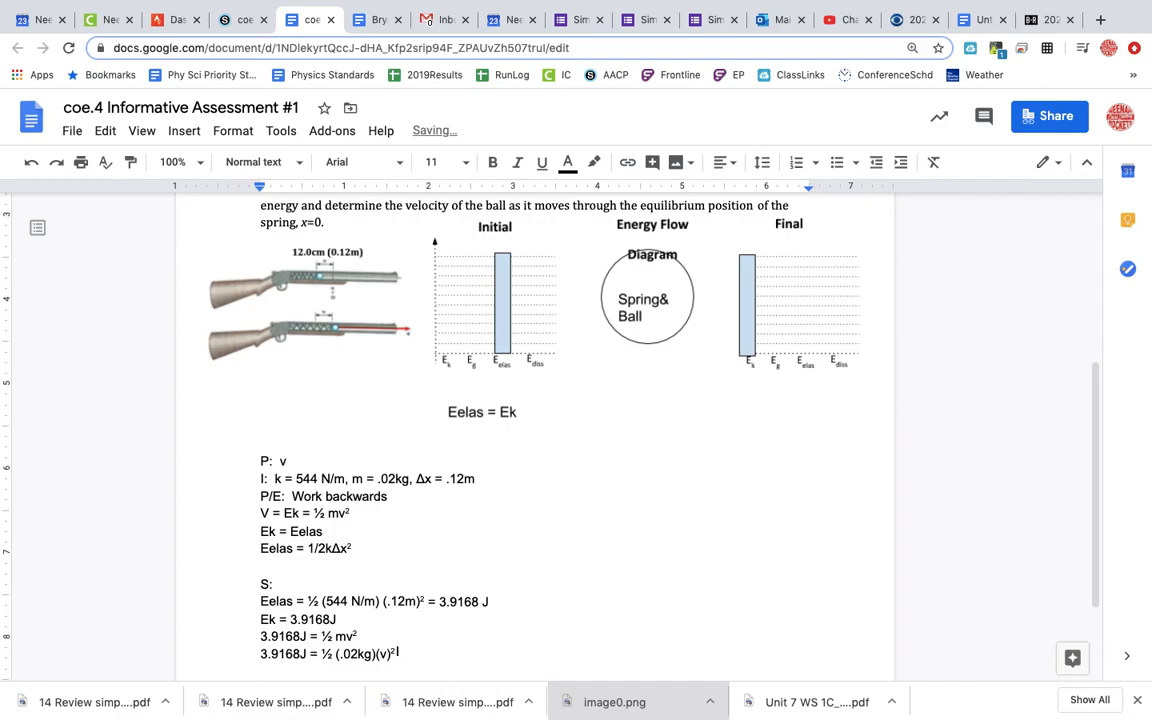
pyautogui.write('=')
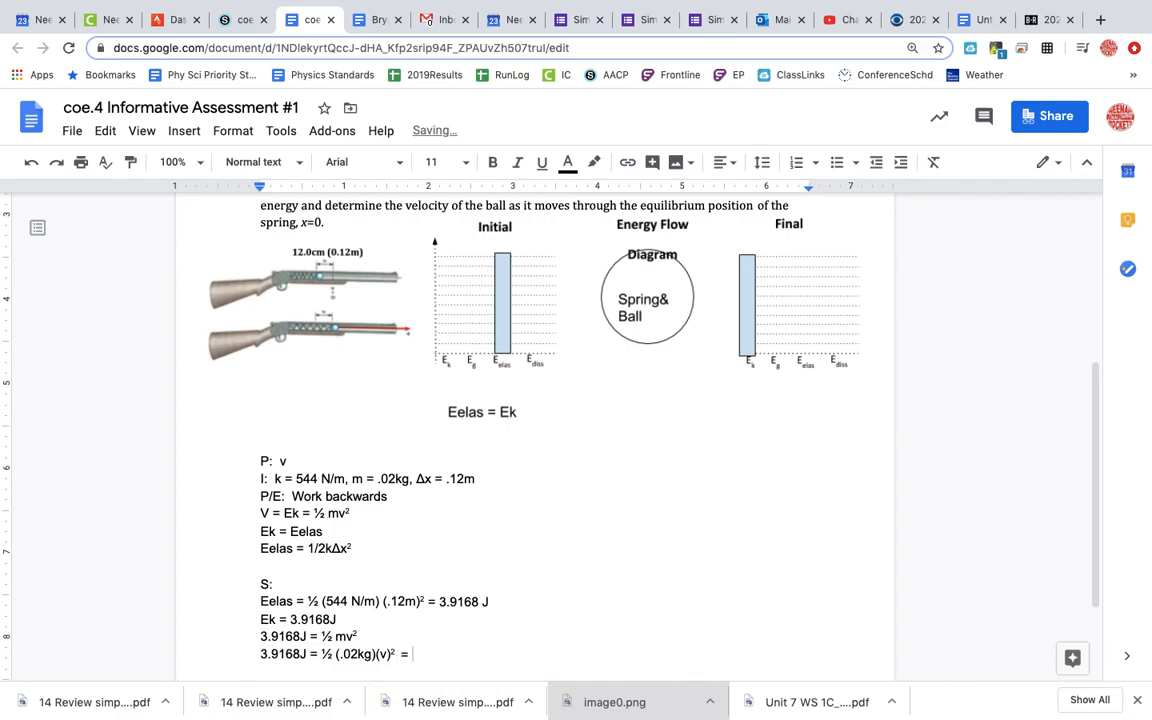
pyautogui.write('19.')
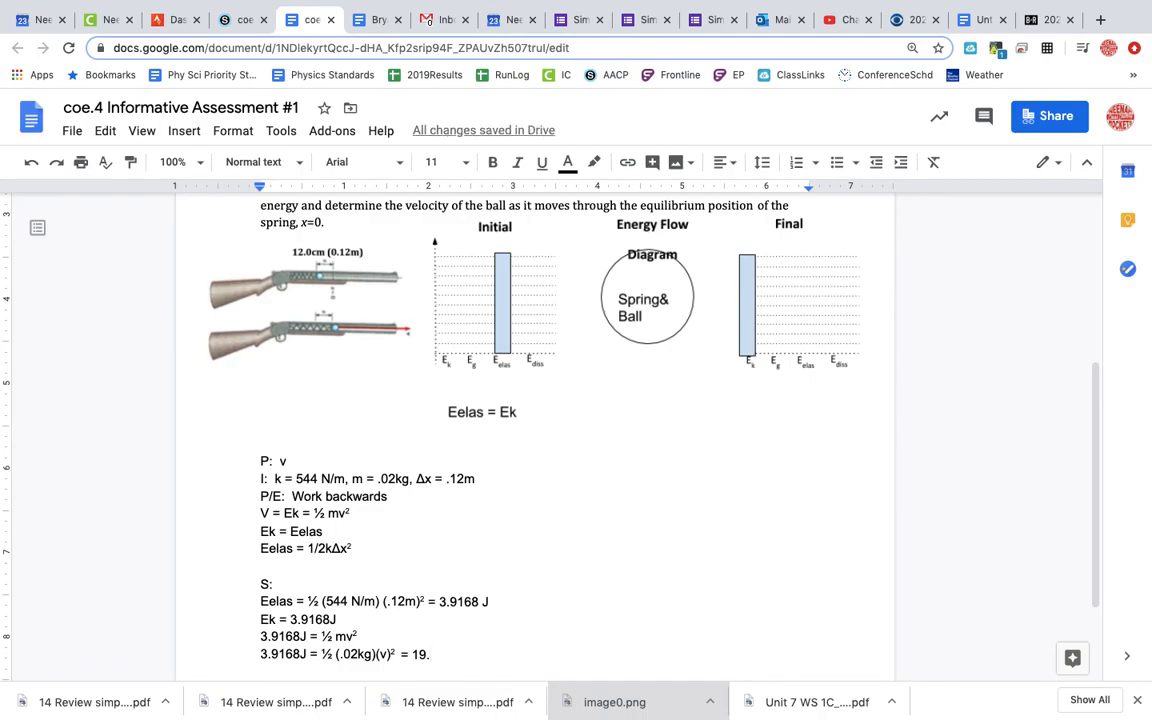
pyautogui.write('79')
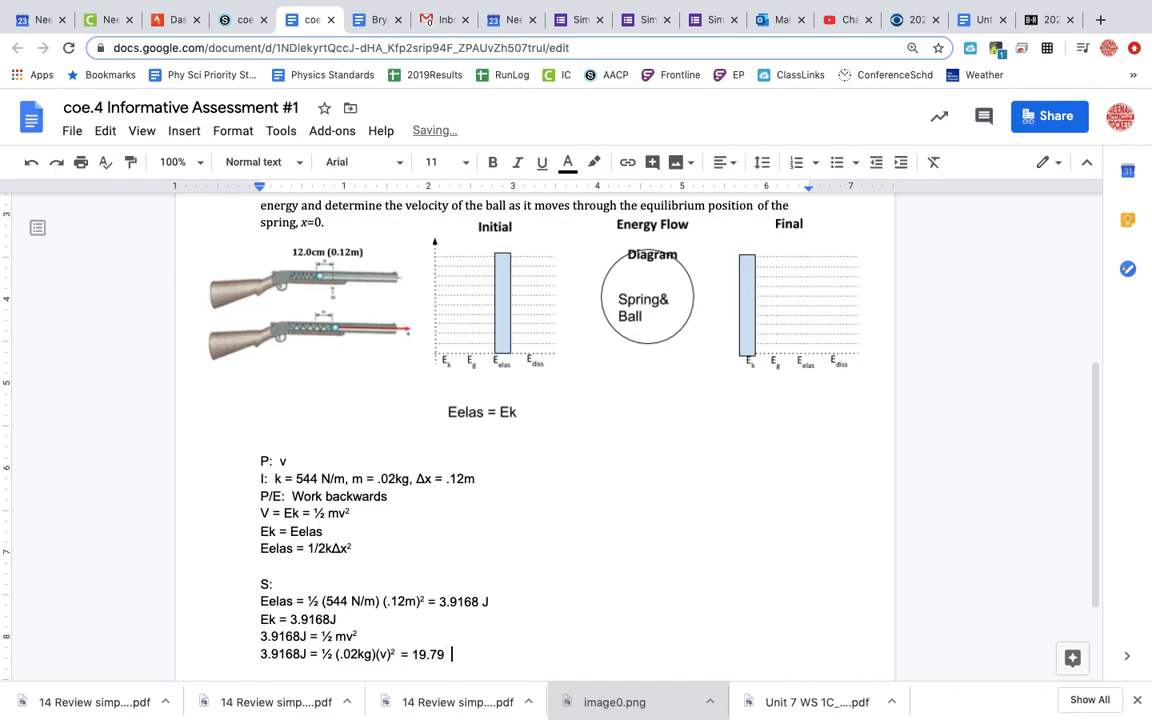
pyautogui.write('m/s')
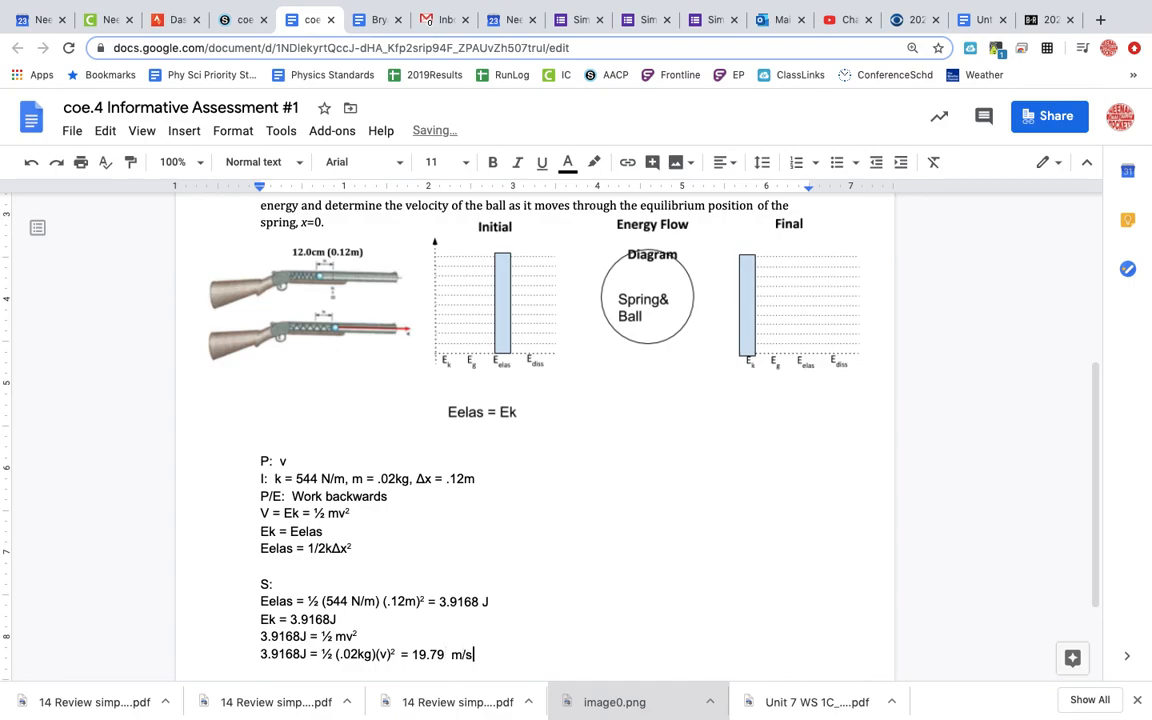